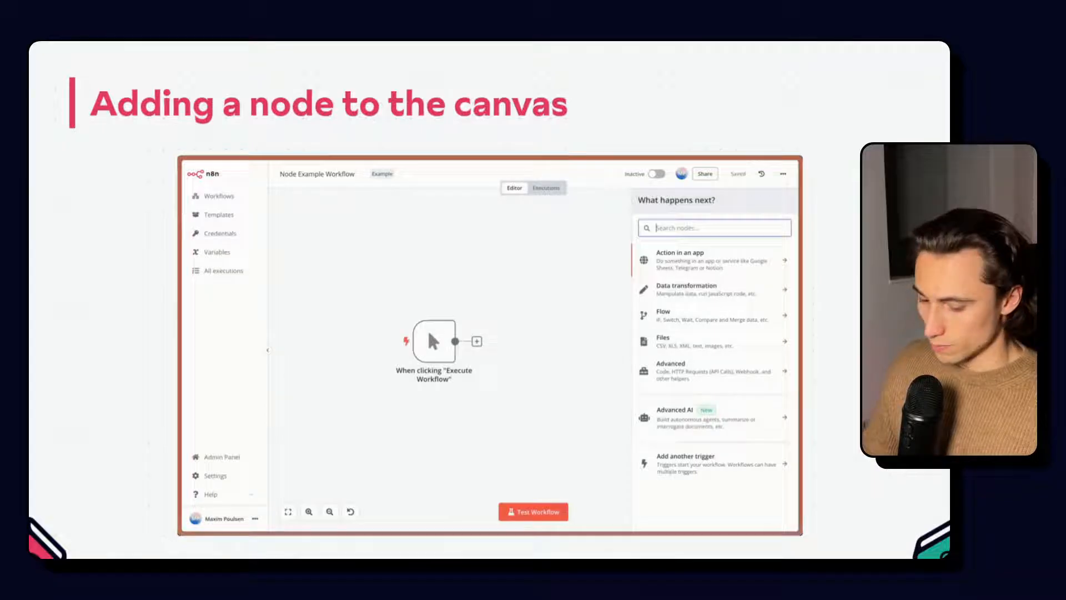
# Step: Advance from the 'Adding a node to the canvas' slide to the Data (Table view) slide
pyautogui.click(710, 260)
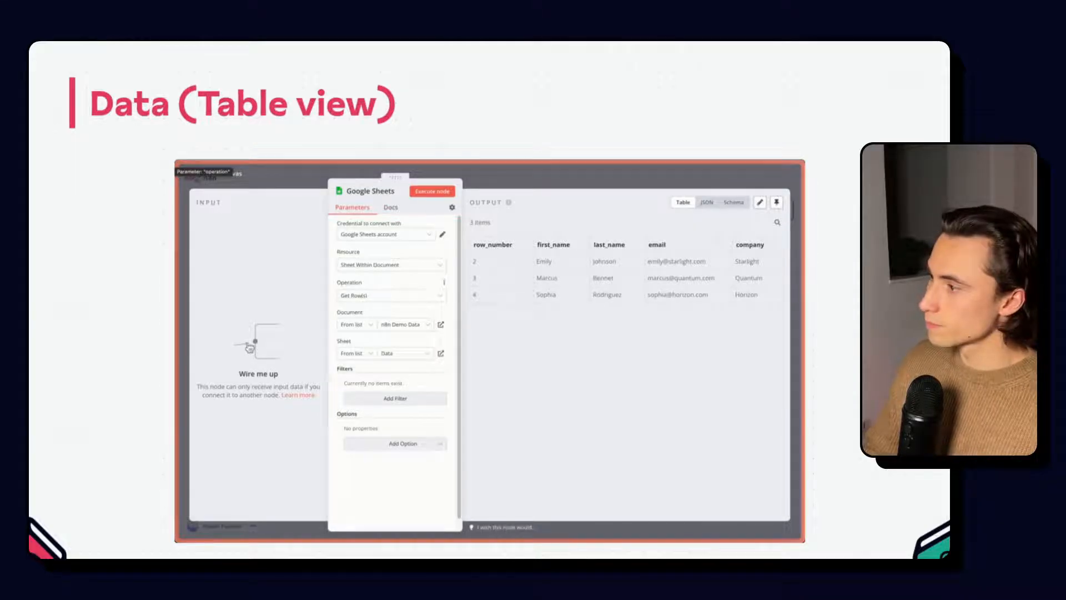
# Step: Step through the Table, JSON and Schema view slides to reach the live workflow editor
pyautogui.click(706, 202)
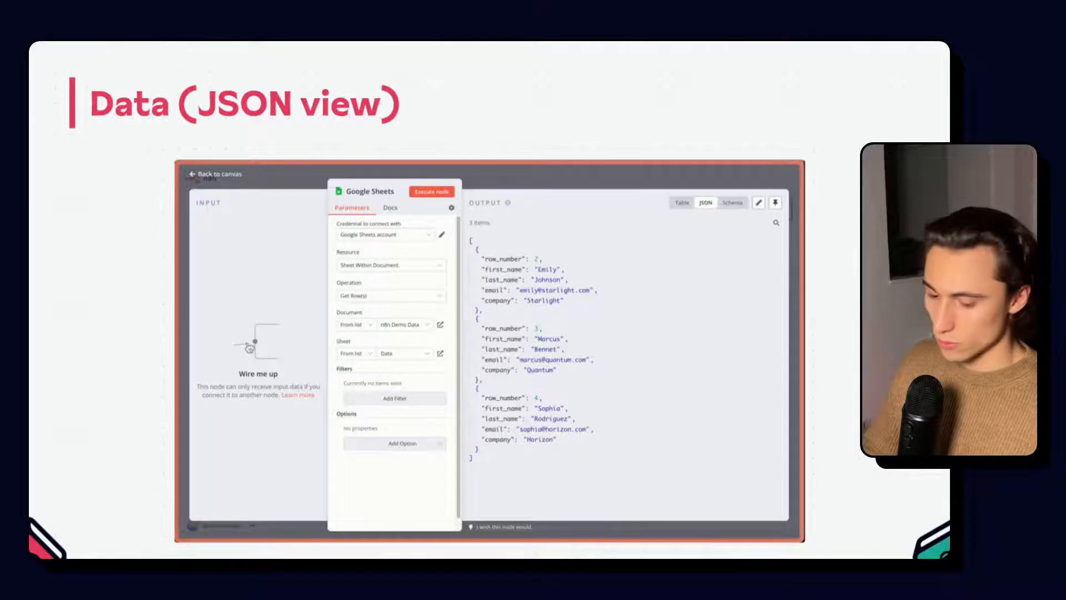
pyautogui.click(733, 202)
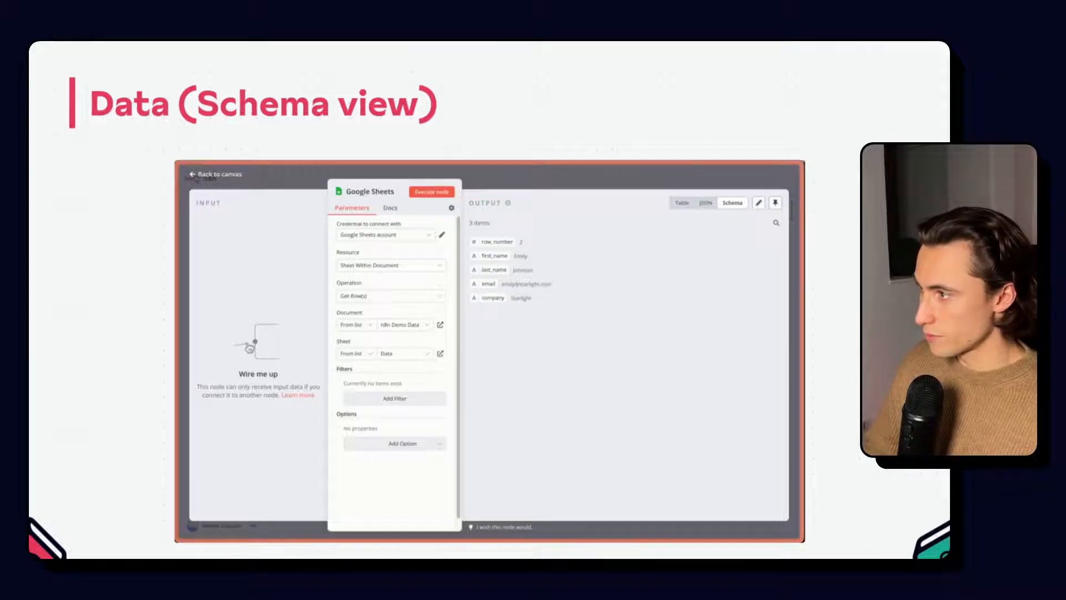
pyautogui.click(212, 174)
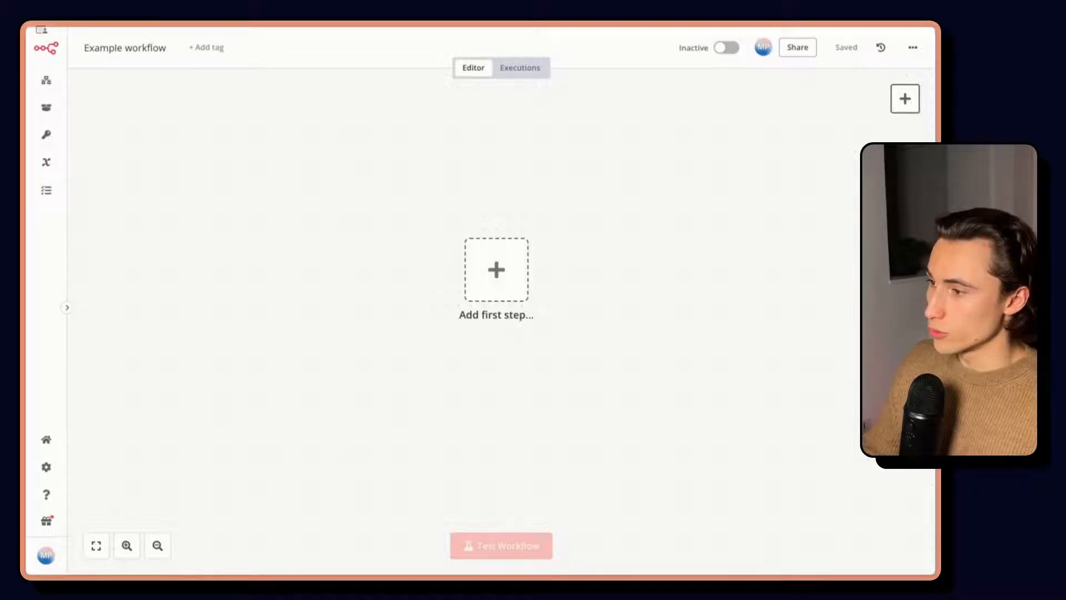
pyautogui.moveTo(759, 304)
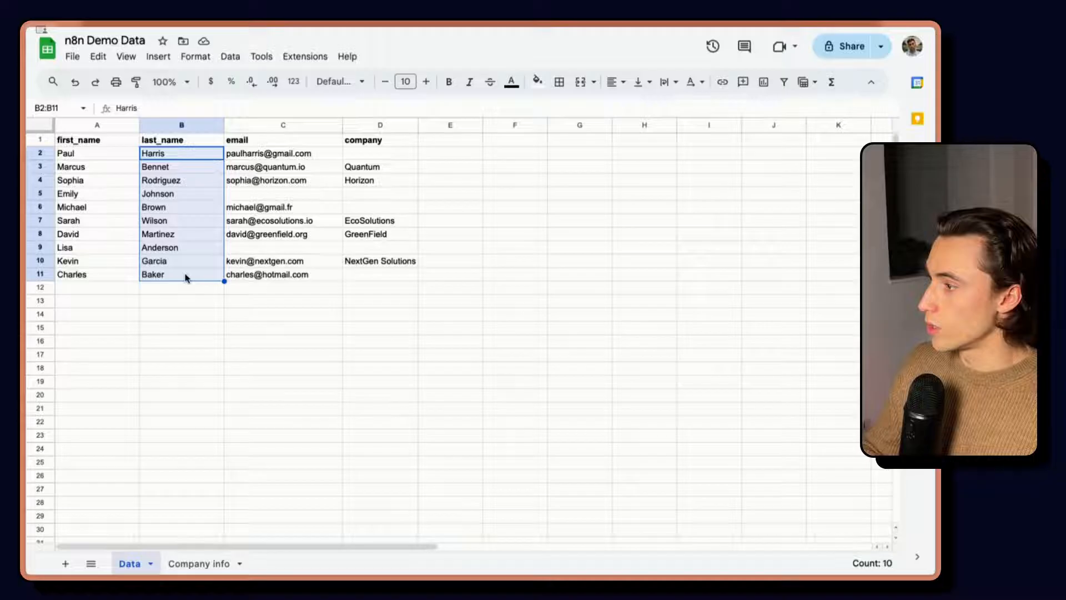
pyautogui.click(269, 154)
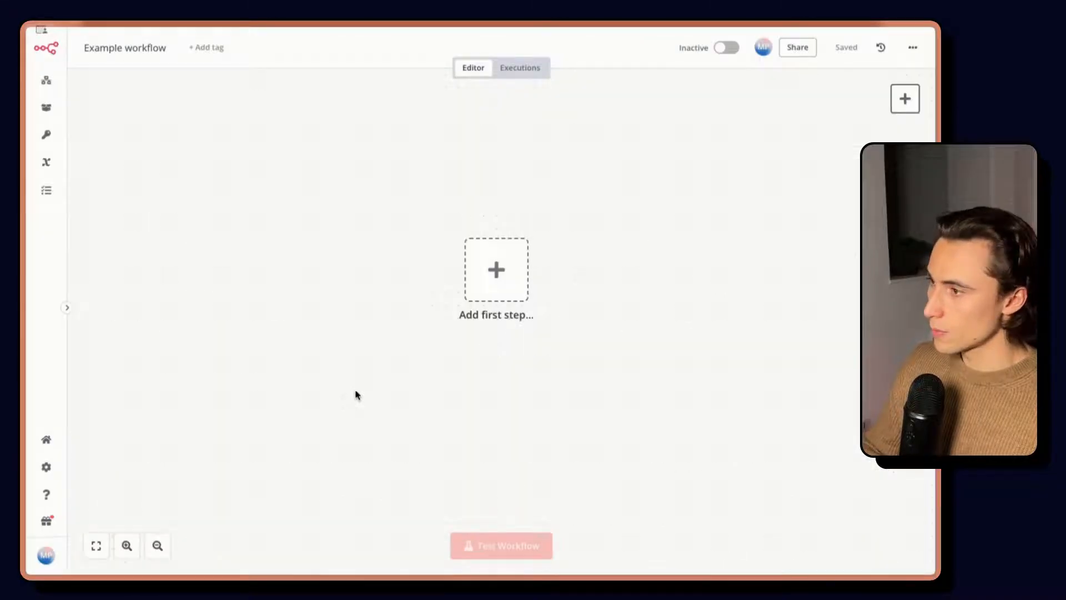
pyautogui.moveTo(497, 269)
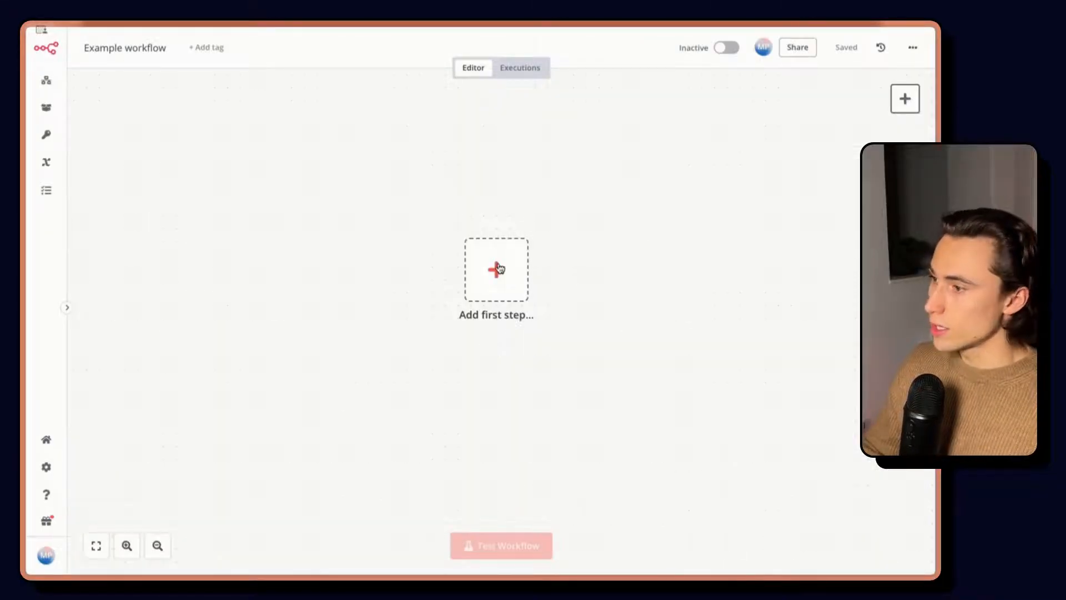
# Step: Add a manual 'When clicking Test Workflow' trigger as the workflow's first step
pyautogui.click(496, 269)
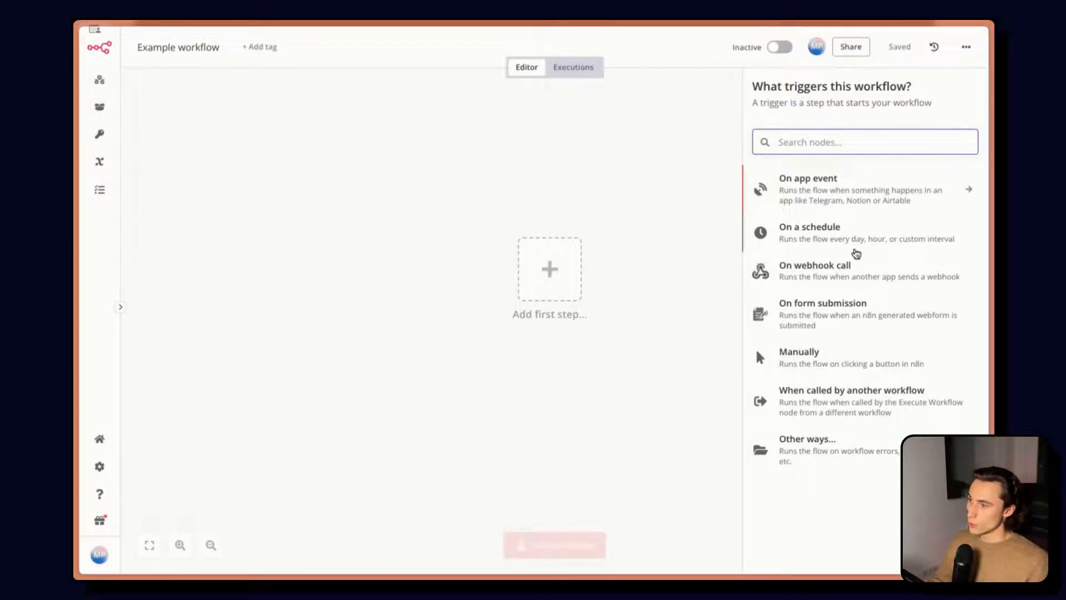
pyautogui.click(800, 351)
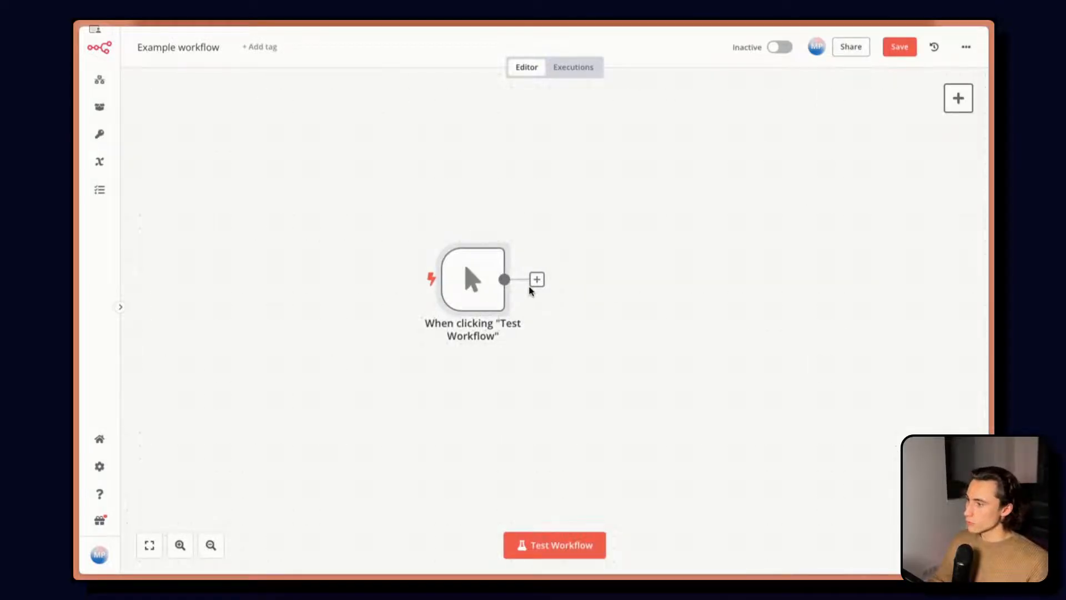
pyautogui.moveTo(958, 99)
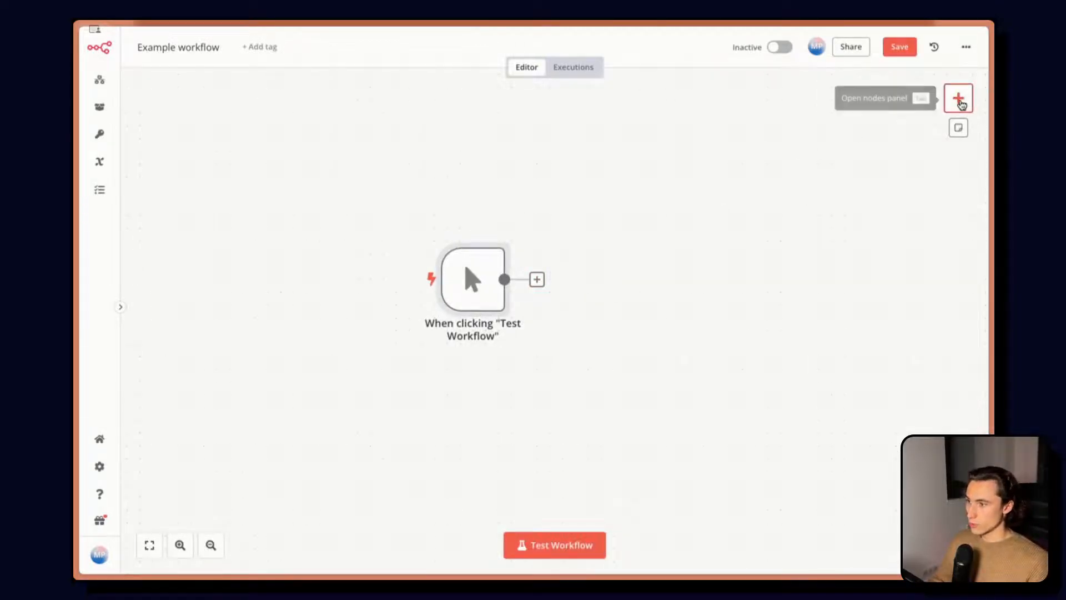
pyautogui.click(959, 97)
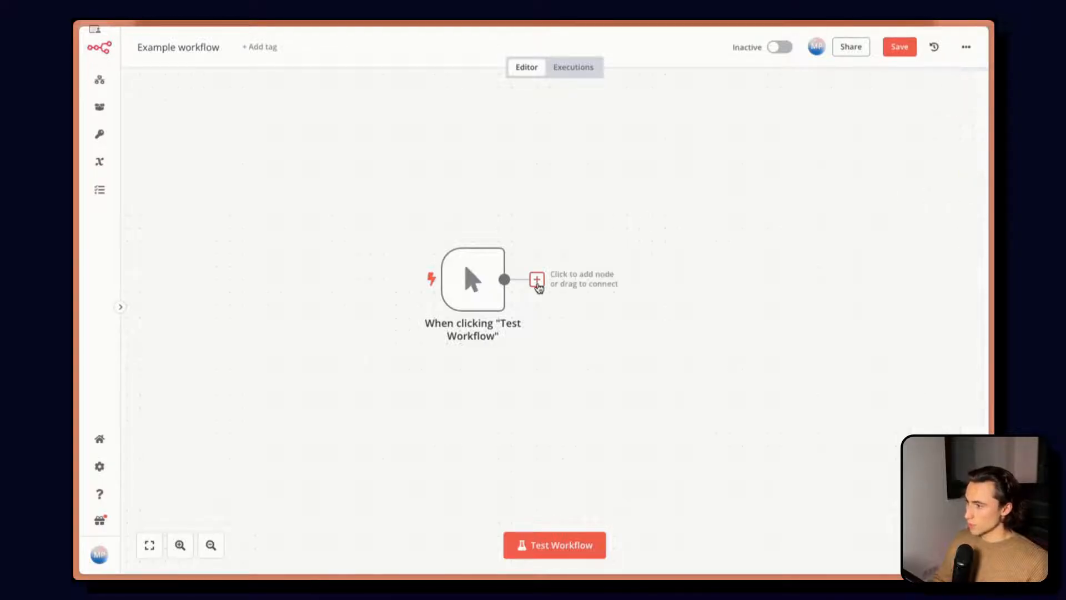
# Step: Add a Google Sheets 'Get row(s) in sheet' node after the trigger and open its parameters
pyautogui.click(537, 279)
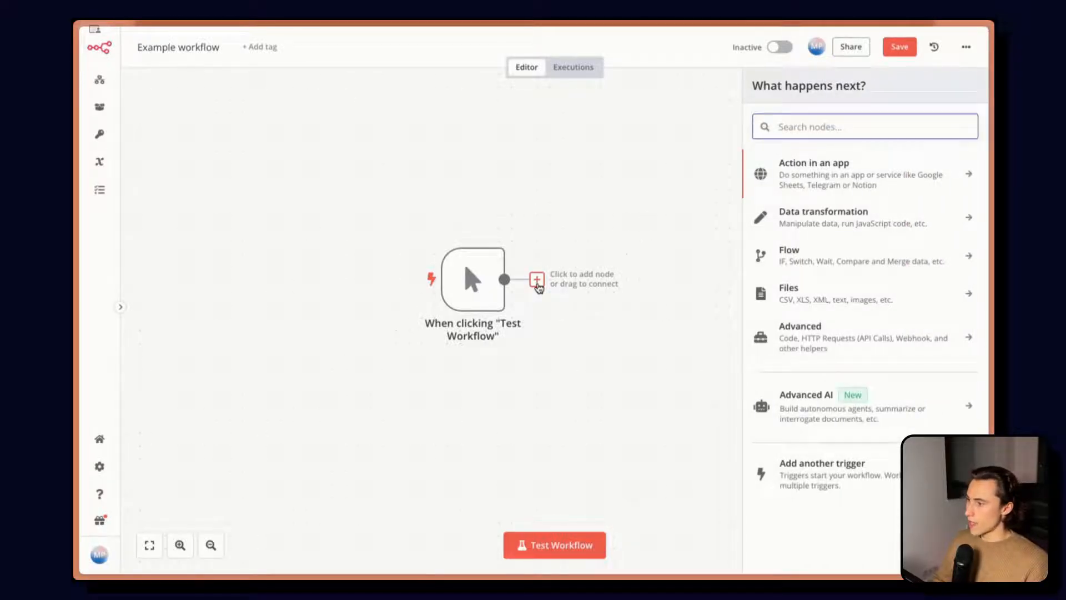
pyautogui.moveTo(430, 288)
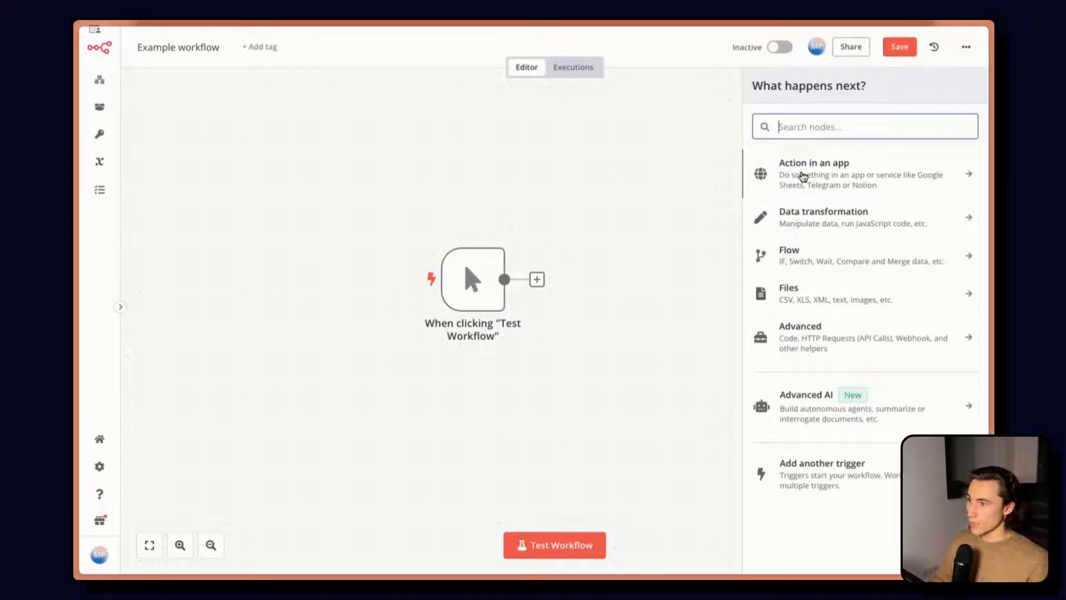
pyautogui.click(814, 174)
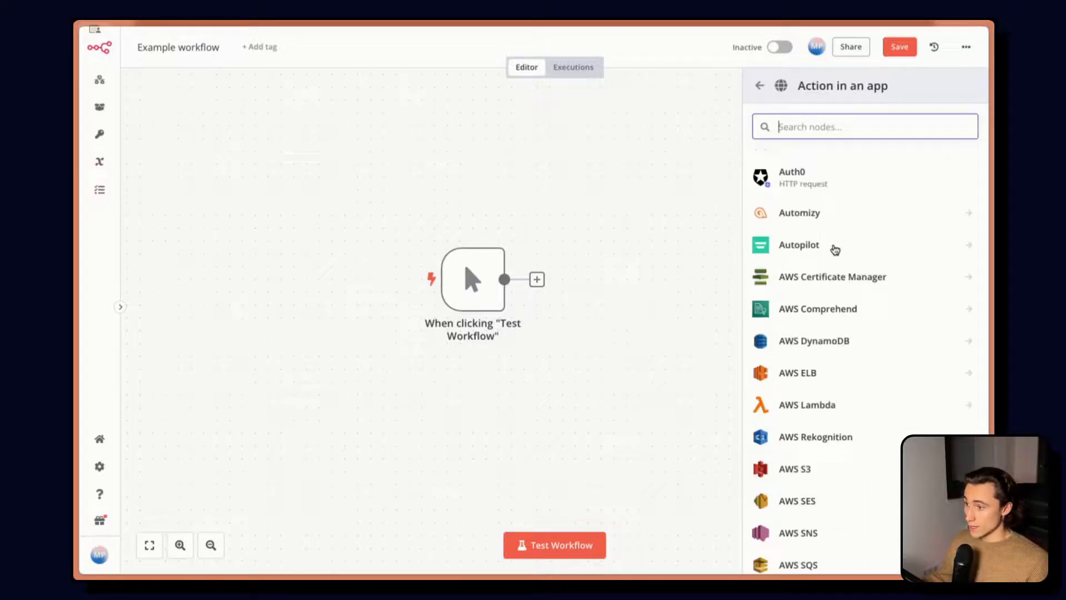
pyautogui.scroll(-3)
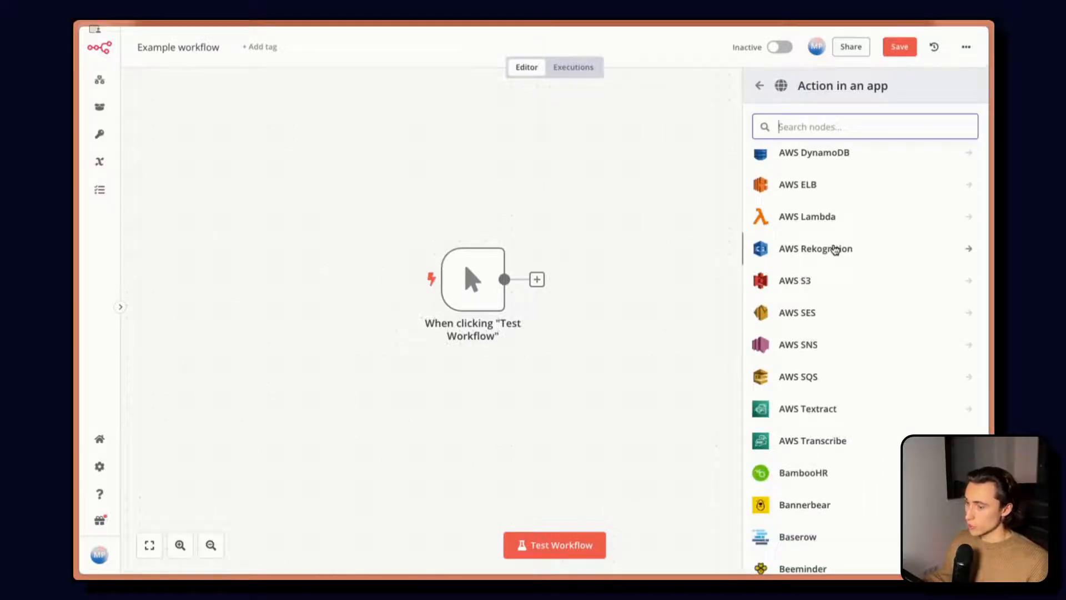
pyautogui.write('Google Sheet')
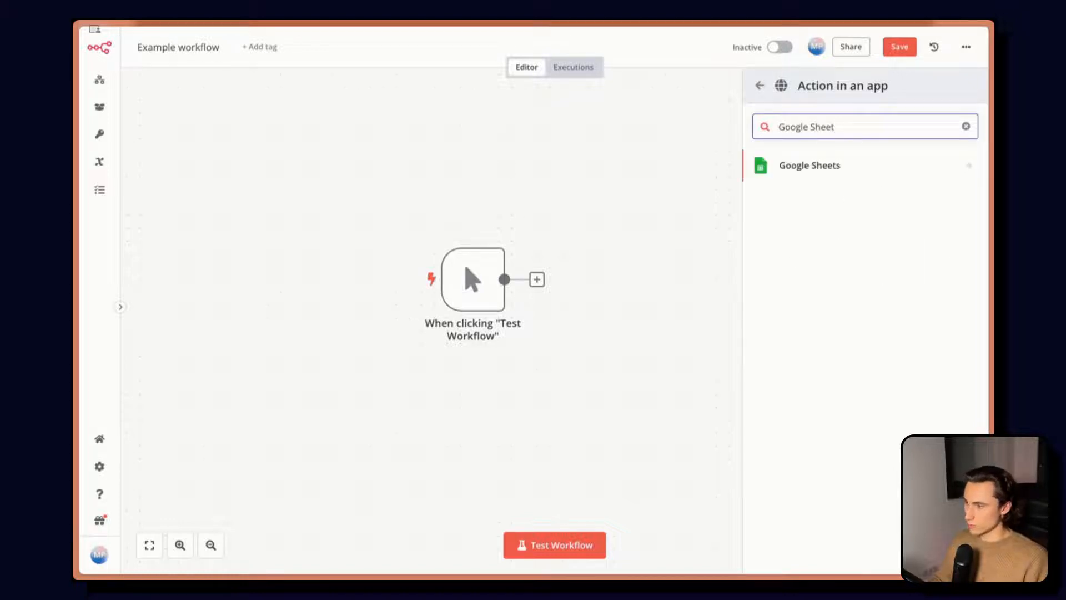
pyautogui.click(966, 126)
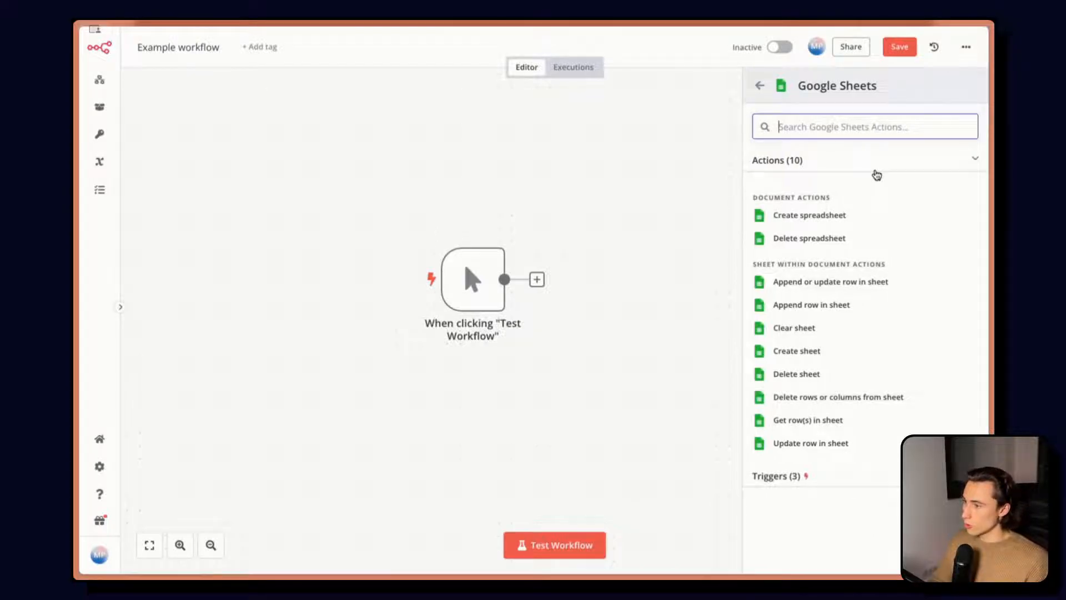
pyautogui.click(775, 475)
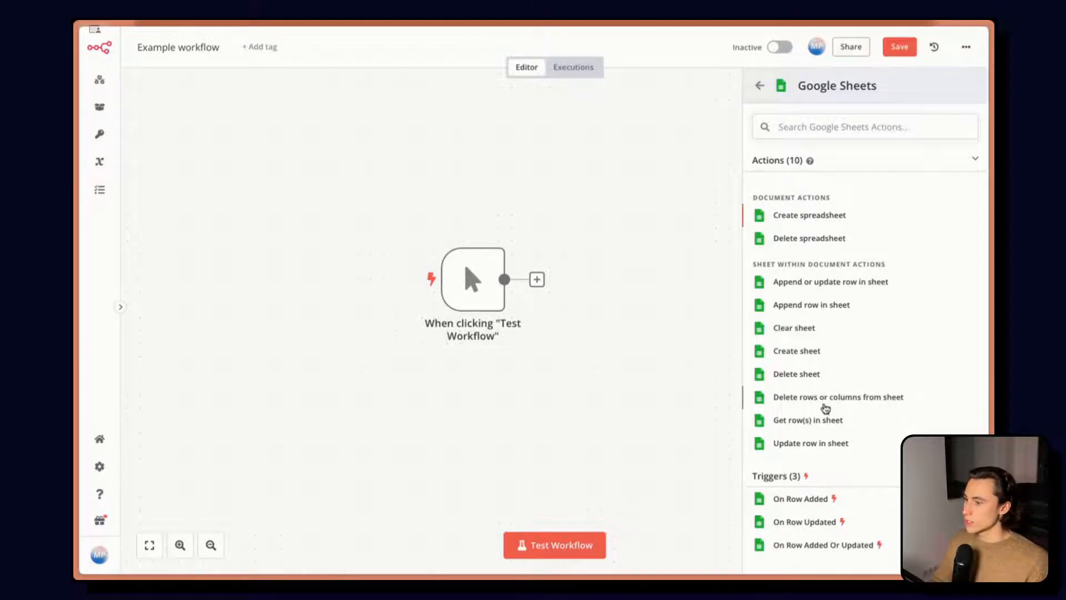
pyautogui.moveTo(792, 426)
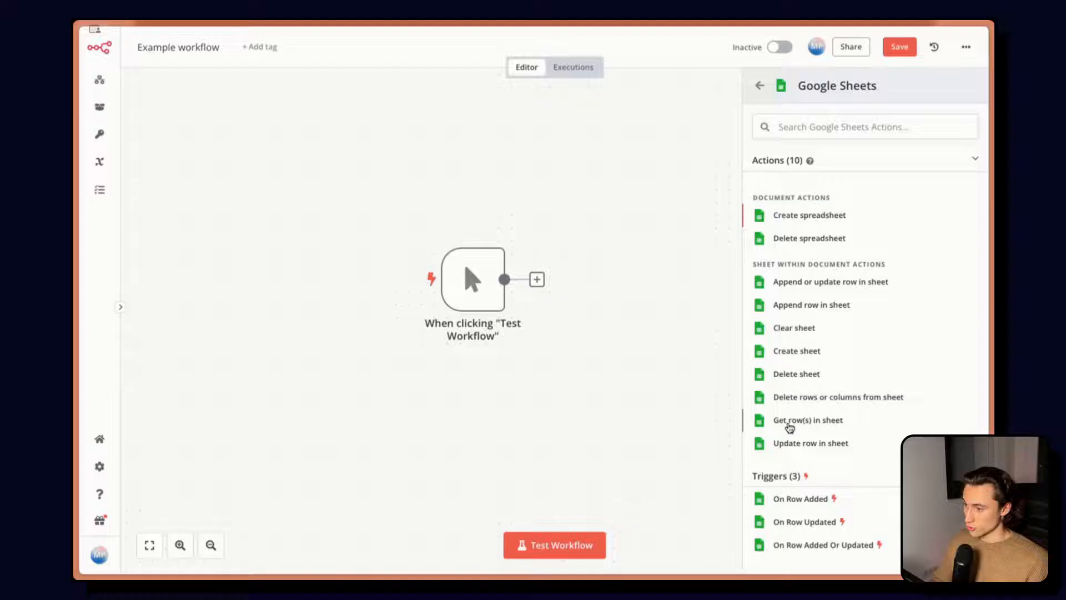
pyautogui.click(808, 420)
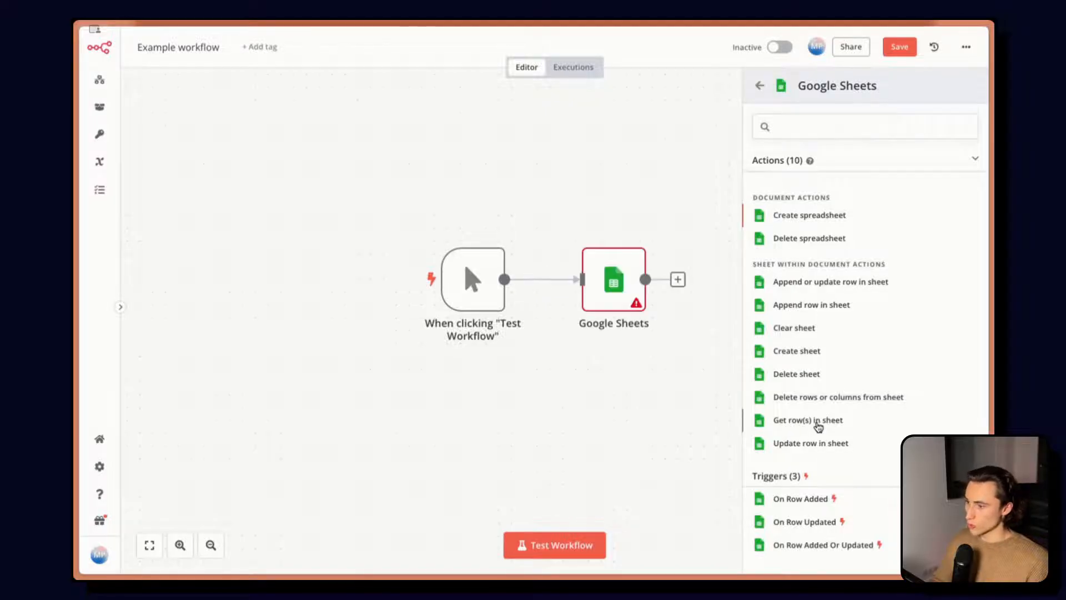
pyautogui.click(808, 420)
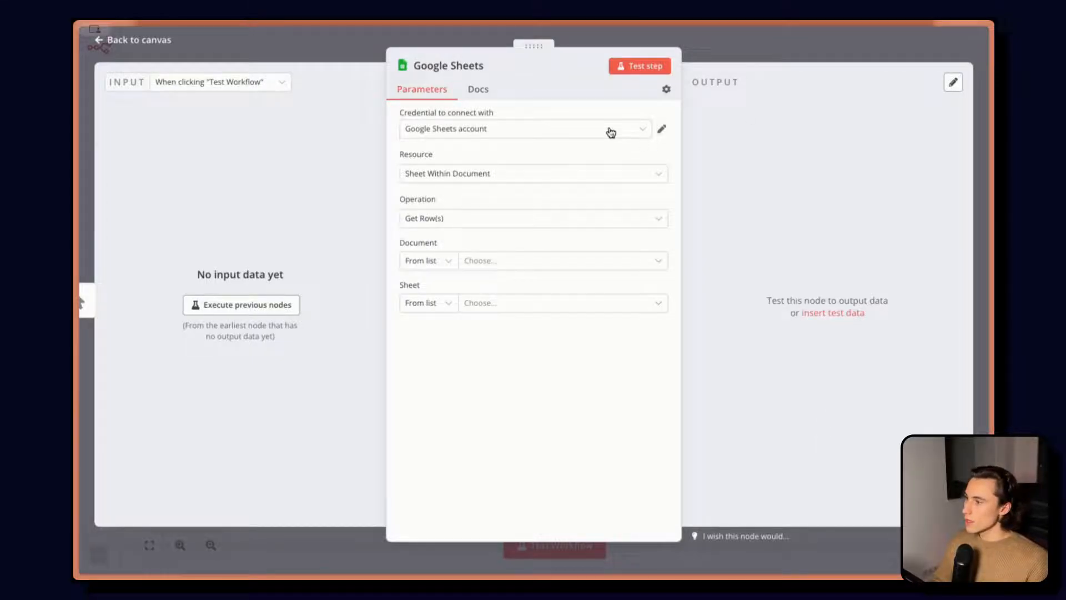
# Step: Keep 'Google Sheets account' in the Credential dropdown and open it for editing
pyautogui.click(525, 128)
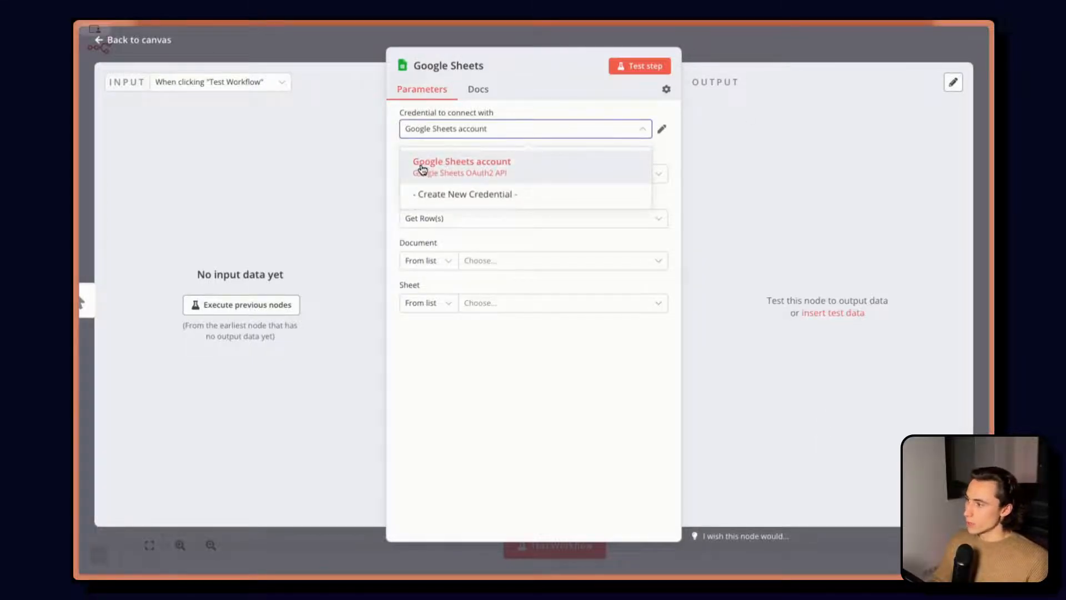
pyautogui.moveTo(515, 175)
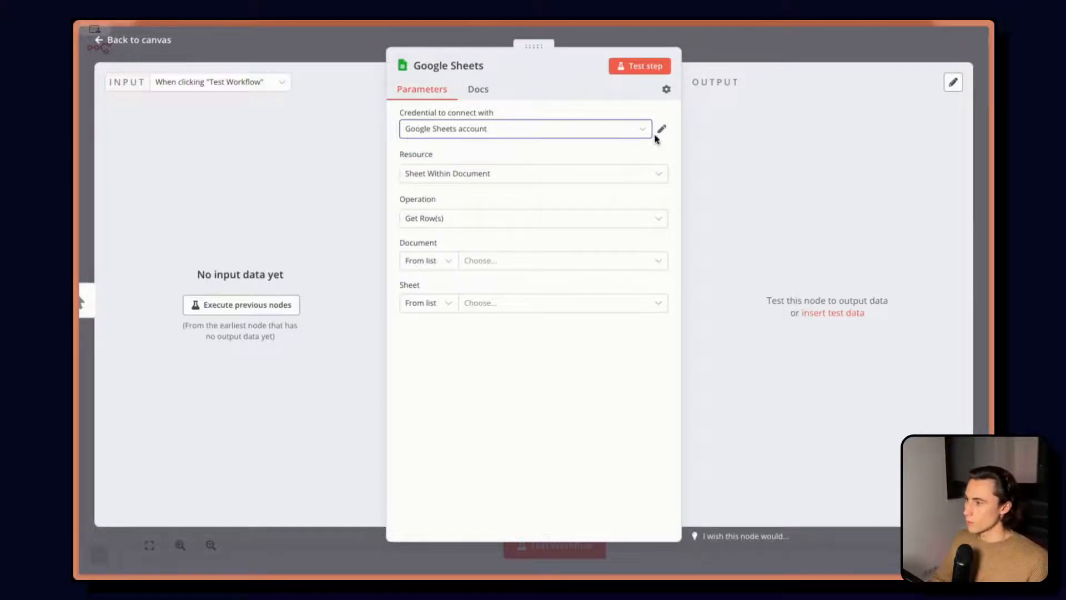
pyautogui.click(663, 128)
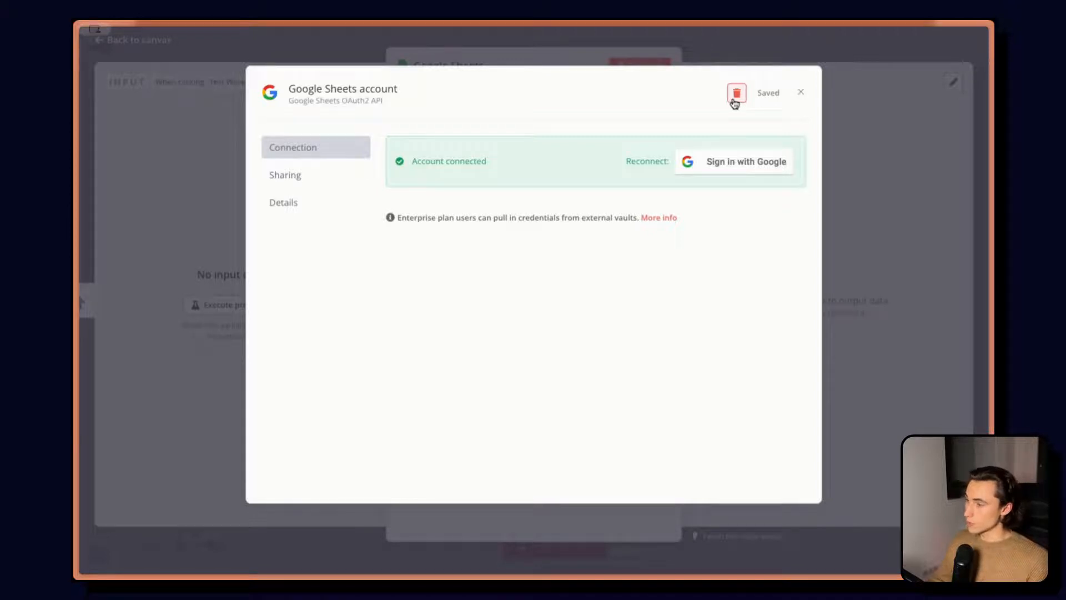
# Step: Delete the old Google Sheets credential and create a new one by signing in with Google
pyautogui.click(737, 93)
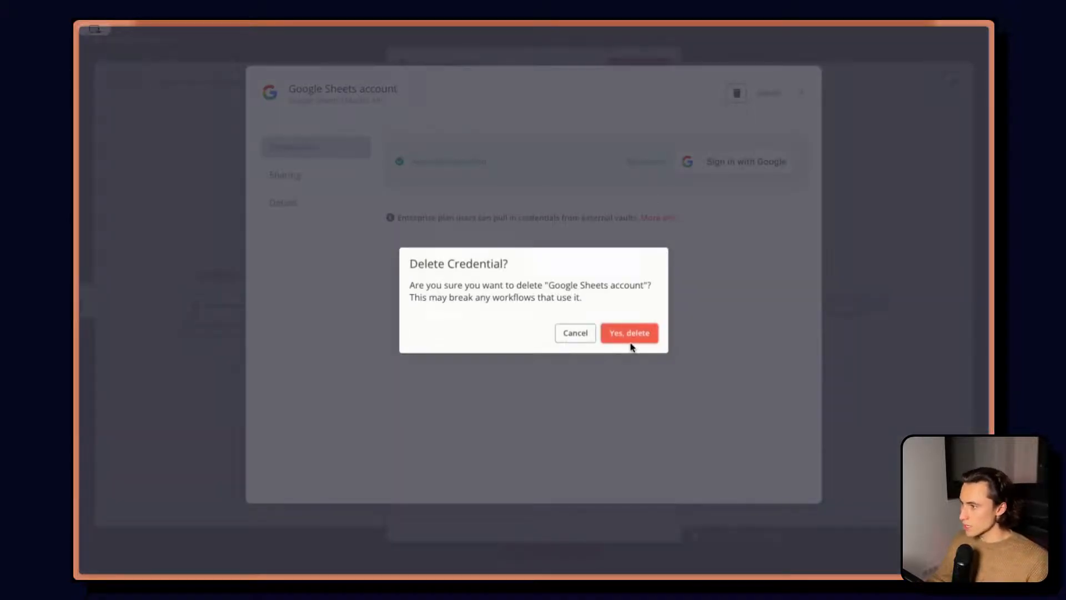
pyautogui.click(629, 333)
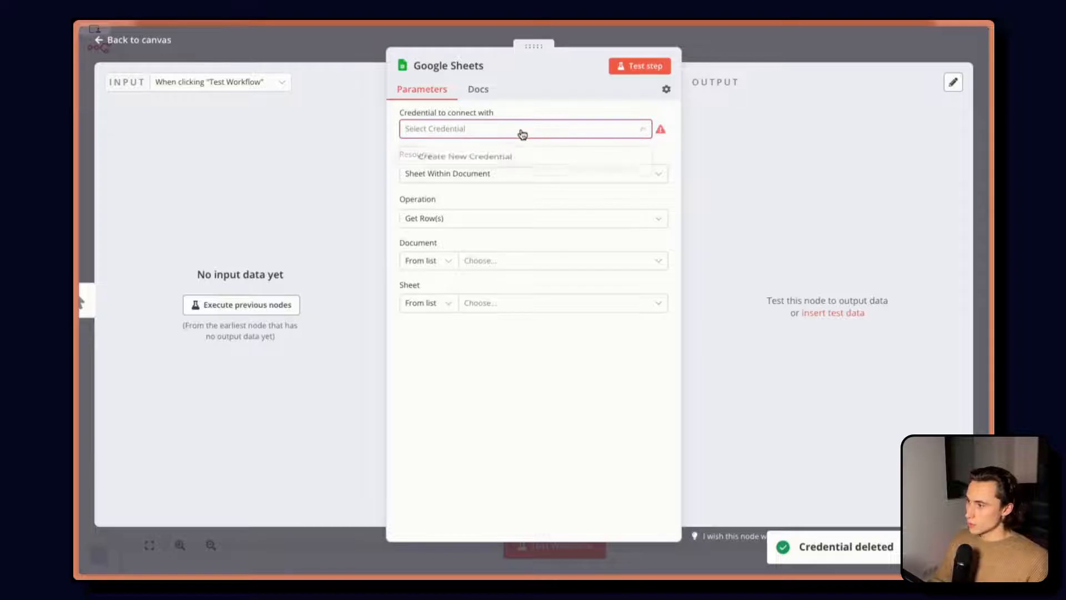
pyautogui.click(523, 129)
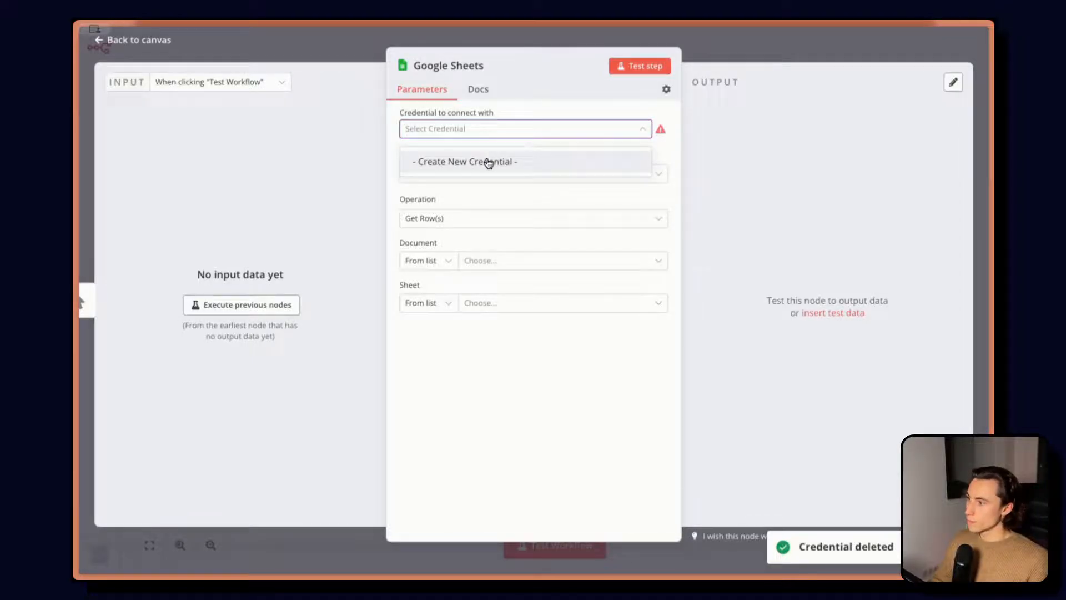
pyautogui.click(487, 161)
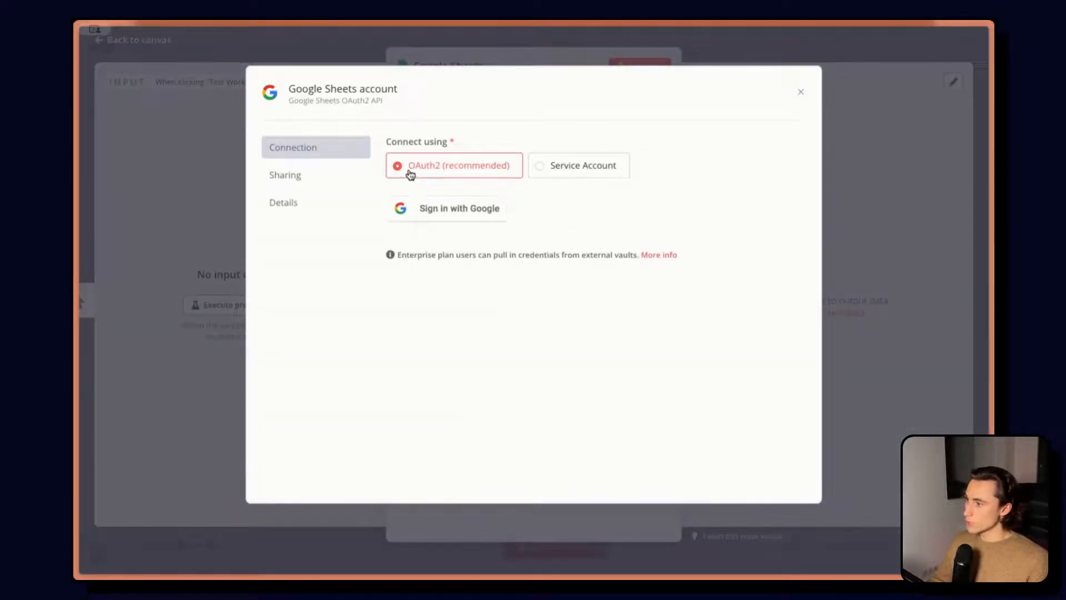
pyautogui.moveTo(550, 173)
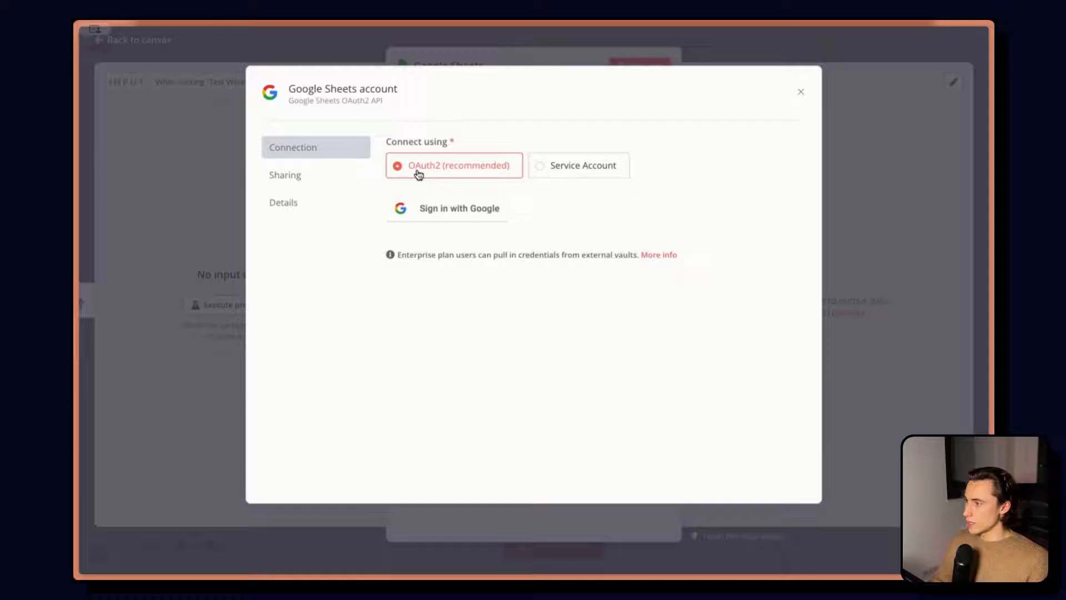
pyautogui.moveTo(462, 174)
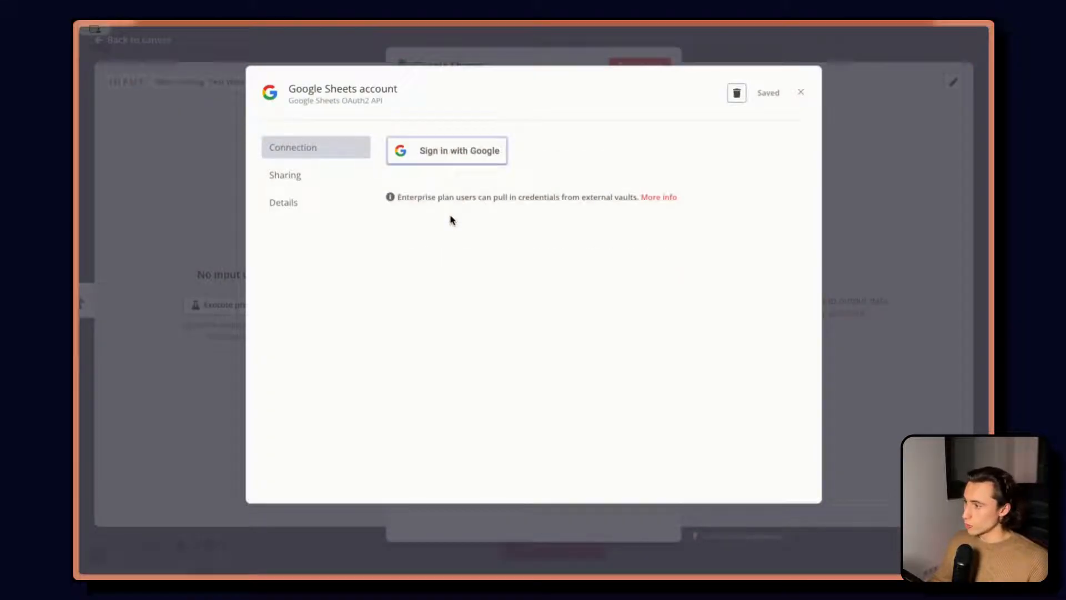
pyautogui.click(447, 150)
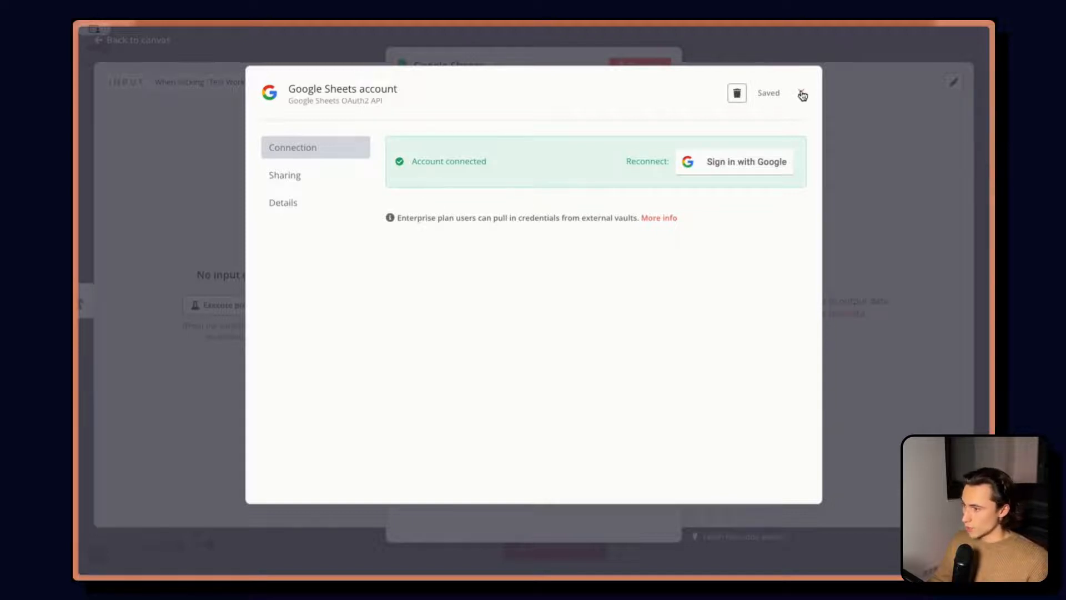
pyautogui.click(802, 94)
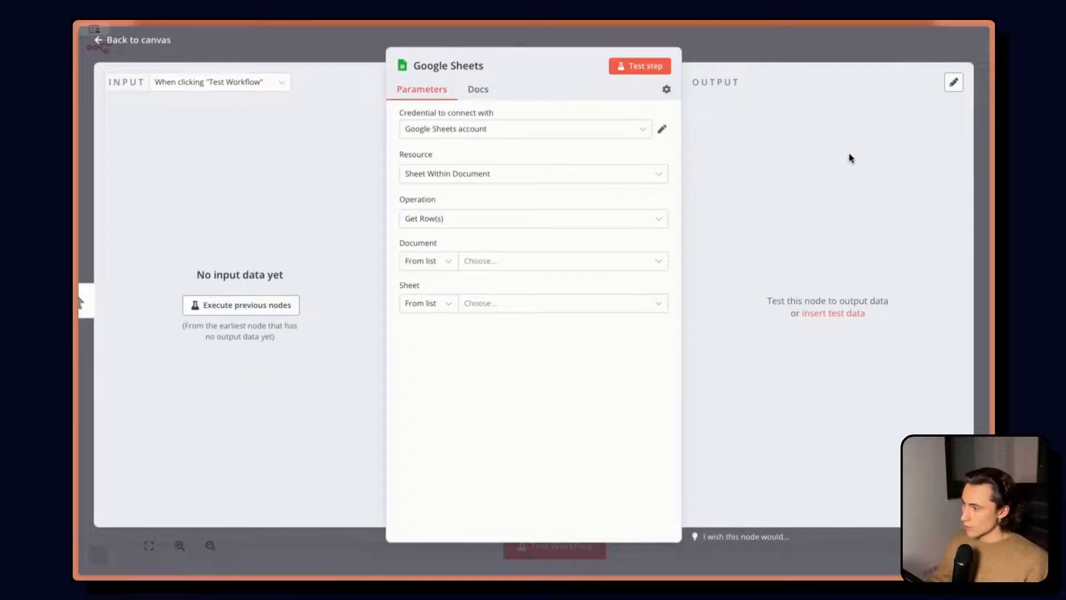
pyautogui.click(534, 173)
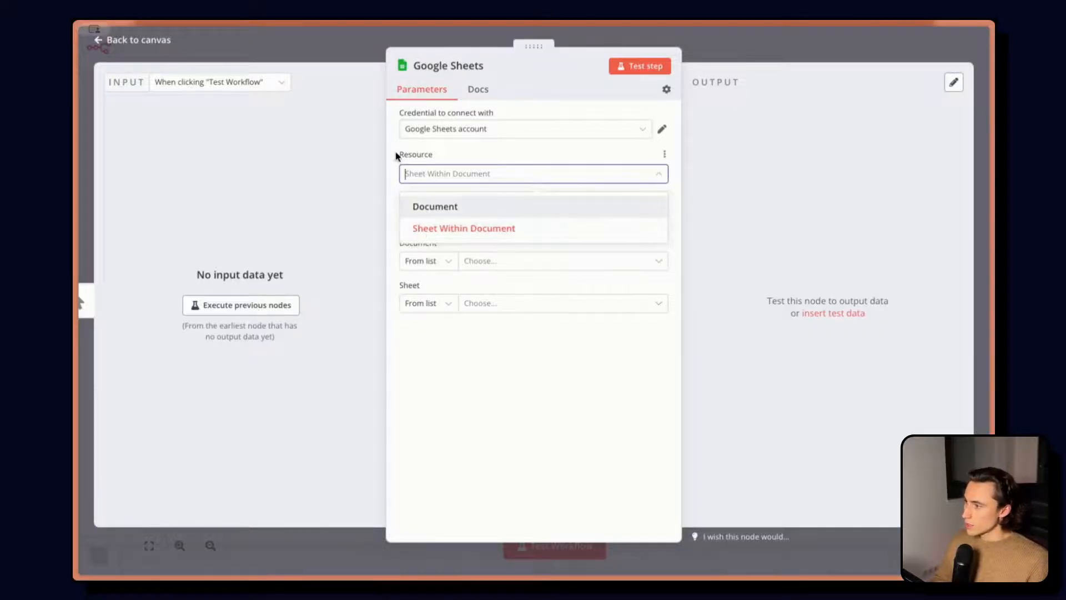
pyautogui.click(463, 228)
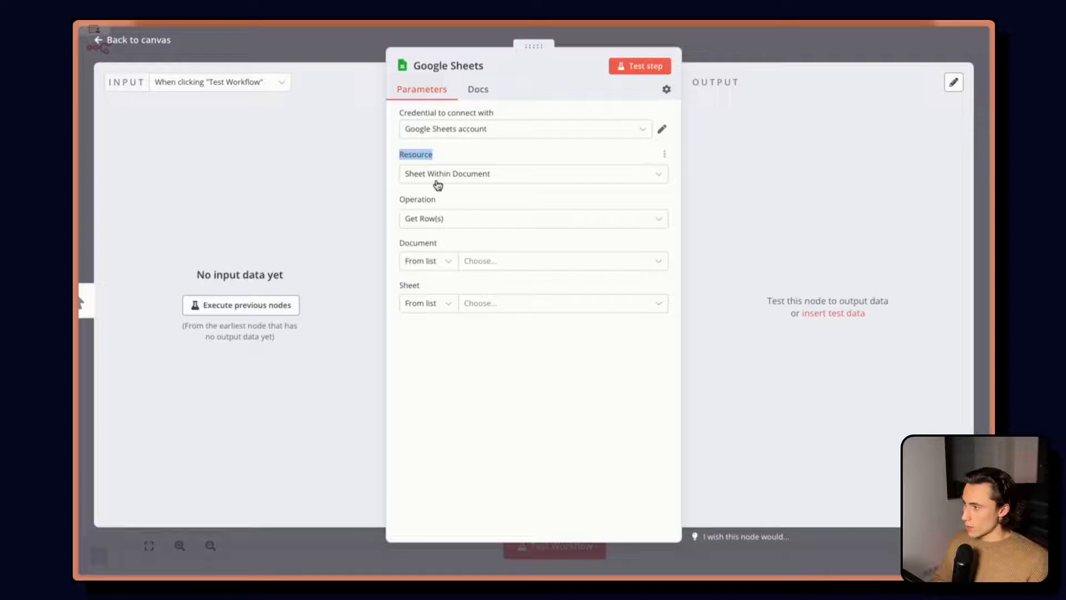
pyautogui.click(534, 173)
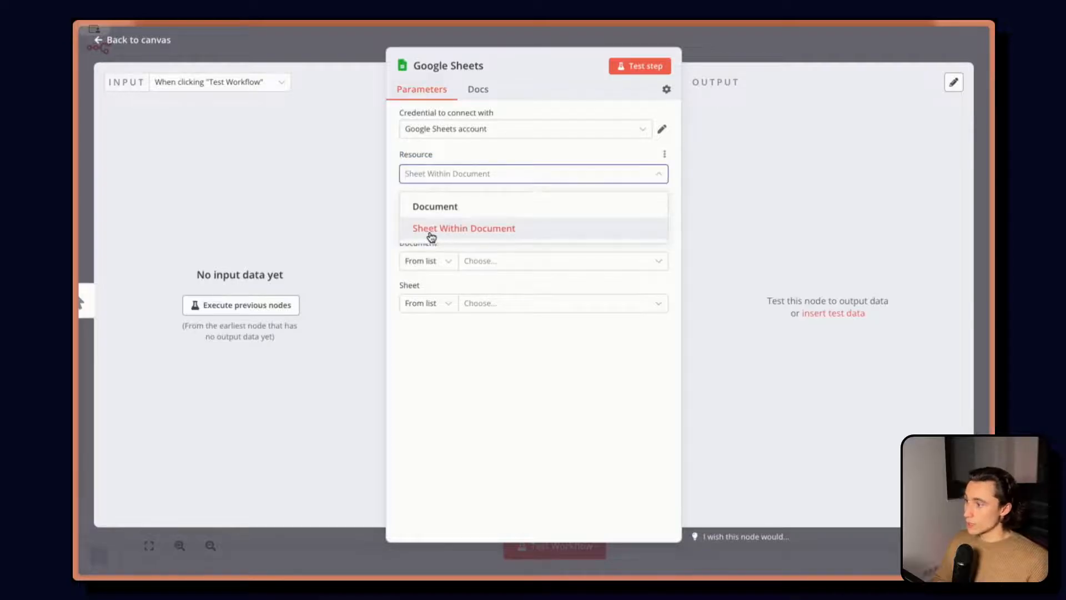
pyautogui.click(464, 227)
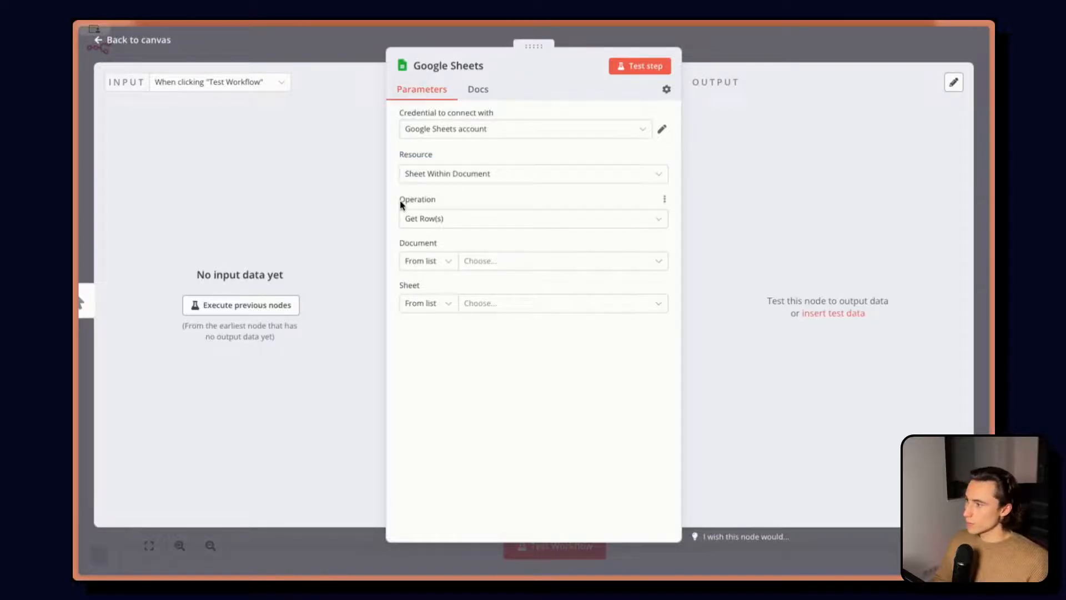
pyautogui.click(533, 219)
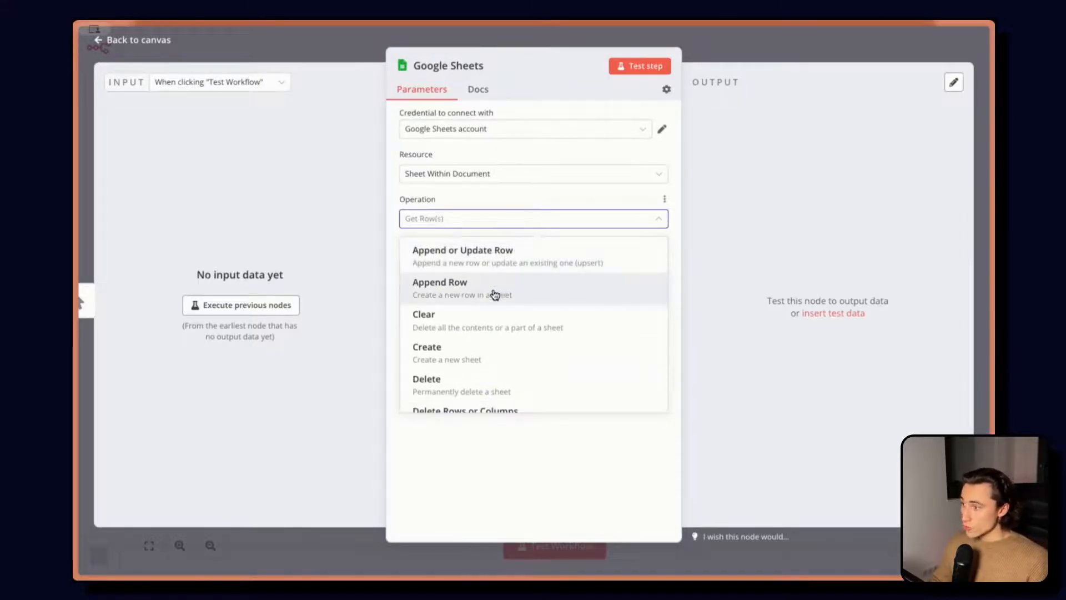
pyautogui.scroll(-3)
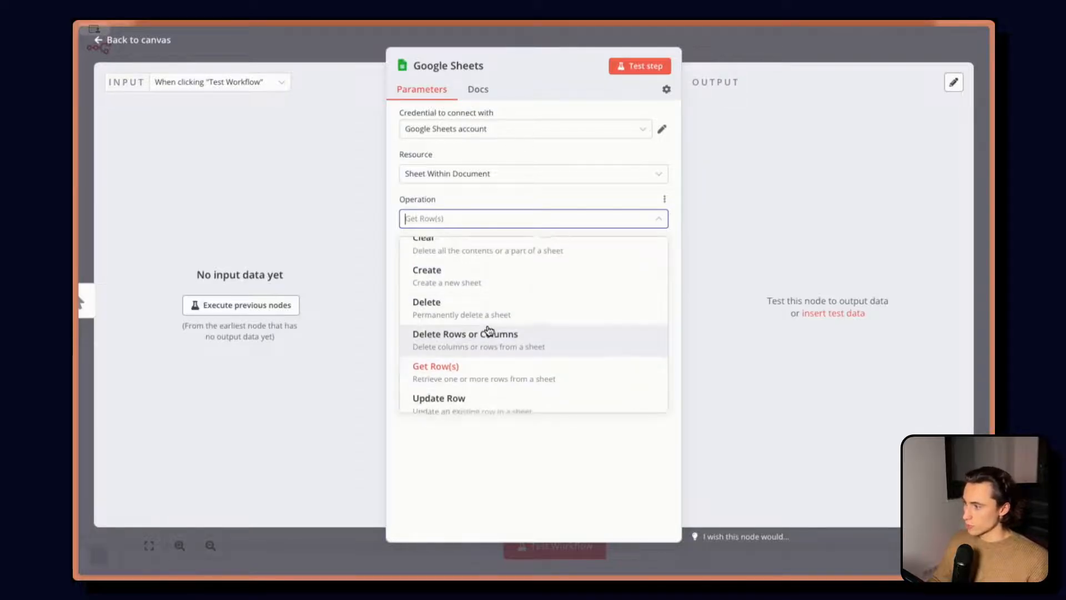
pyautogui.click(435, 366)
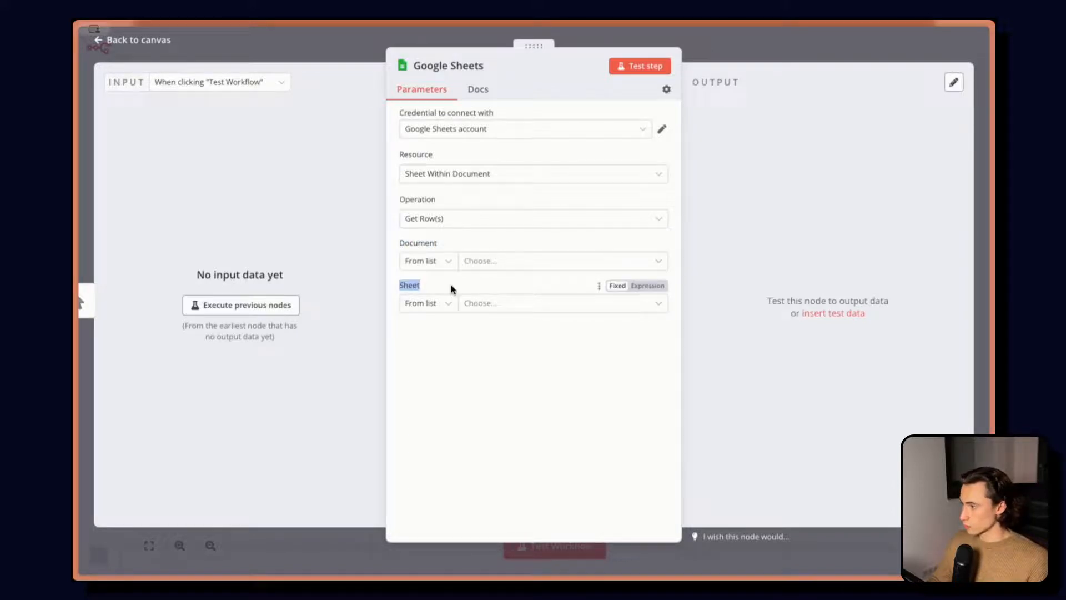
# Step: Pick the 'n8n Demo Data' document from the list and its 'Data' sheet, then test the step
pyautogui.click(427, 261)
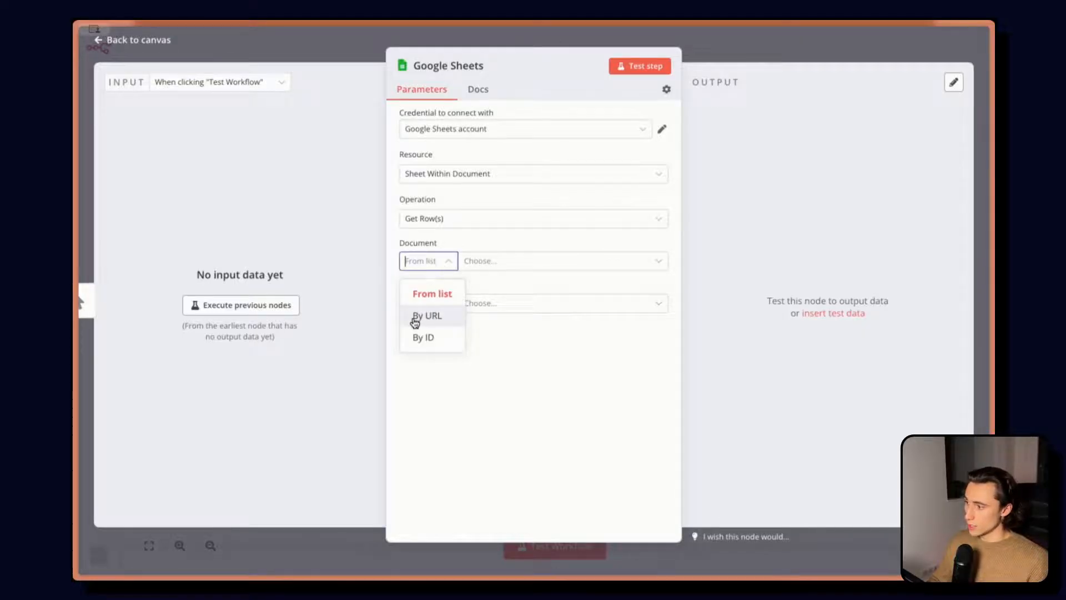
pyautogui.moveTo(418, 338)
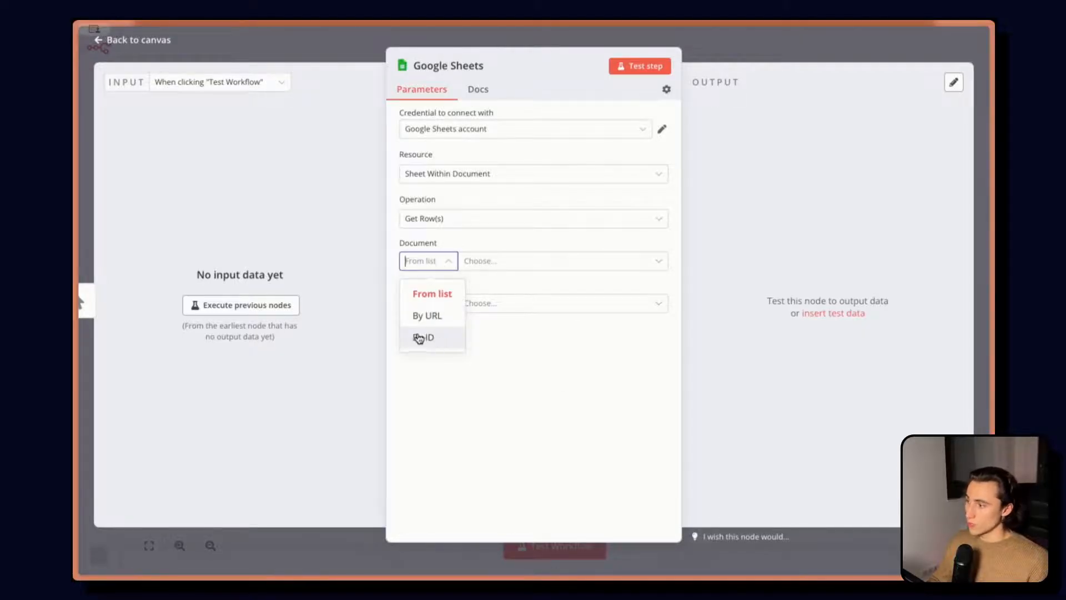
pyautogui.click(433, 293)
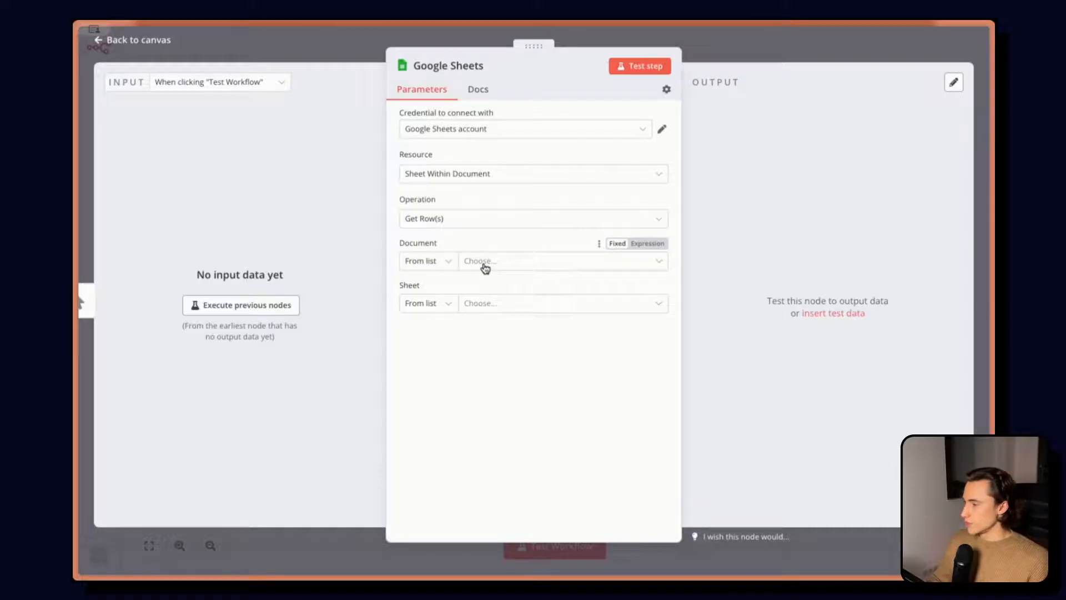
pyautogui.click(561, 261)
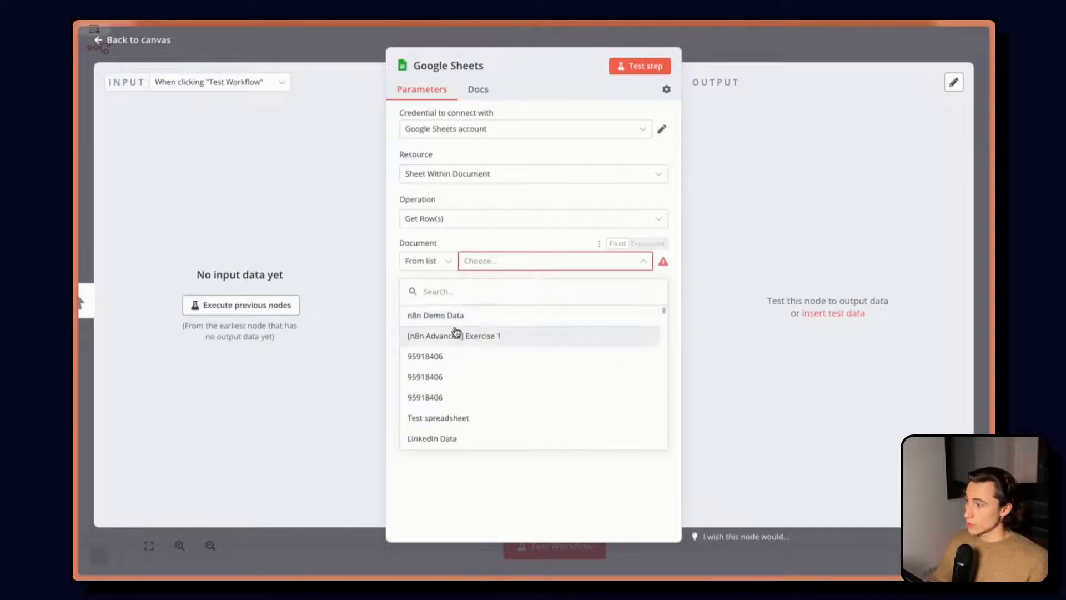
pyautogui.click(435, 316)
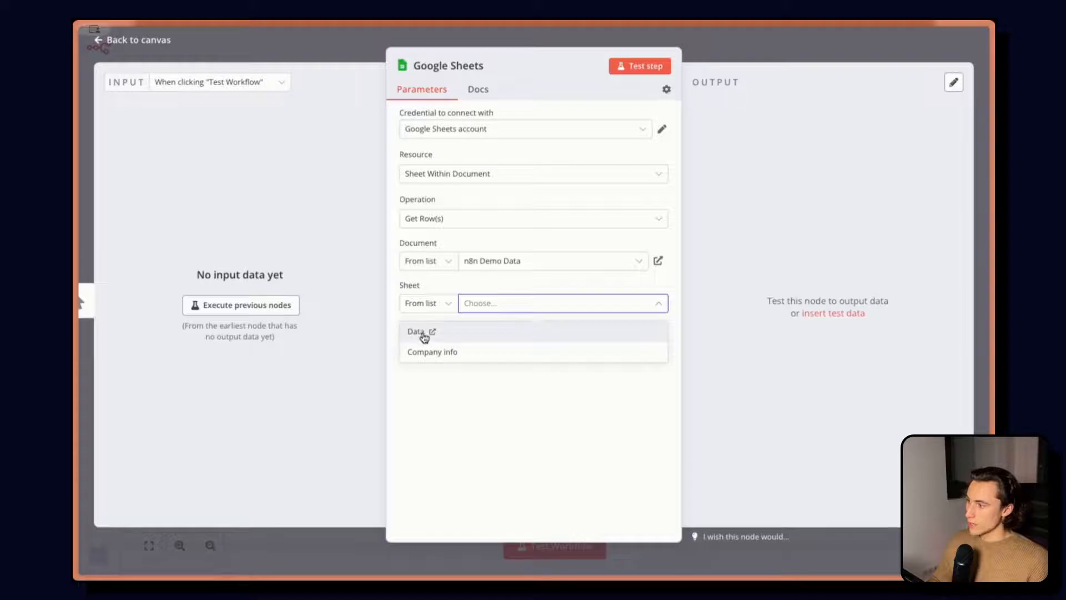
pyautogui.moveTo(484, 361)
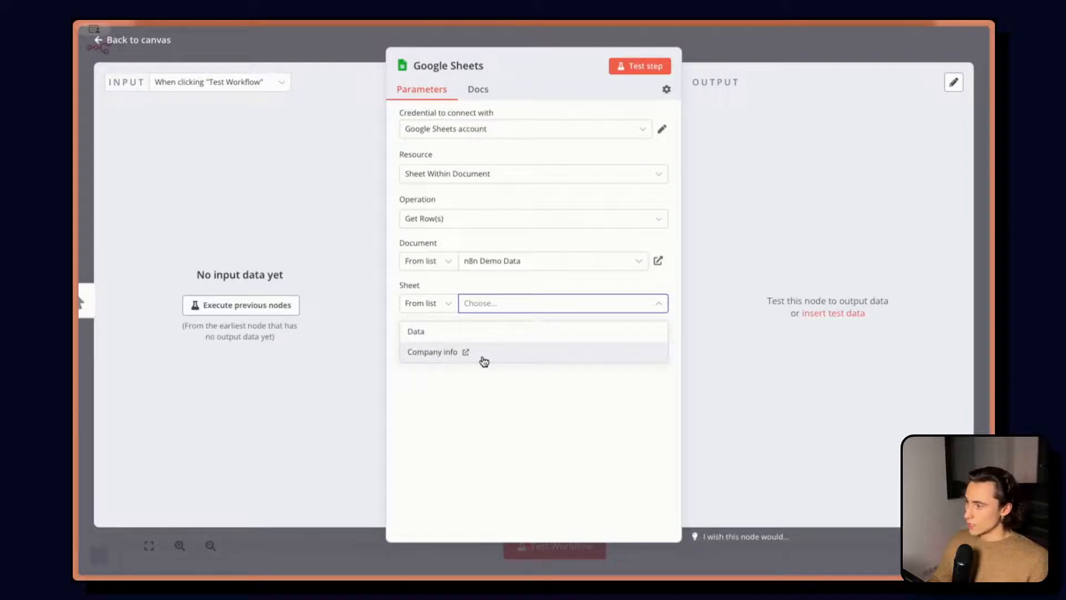
pyautogui.moveTo(494, 335)
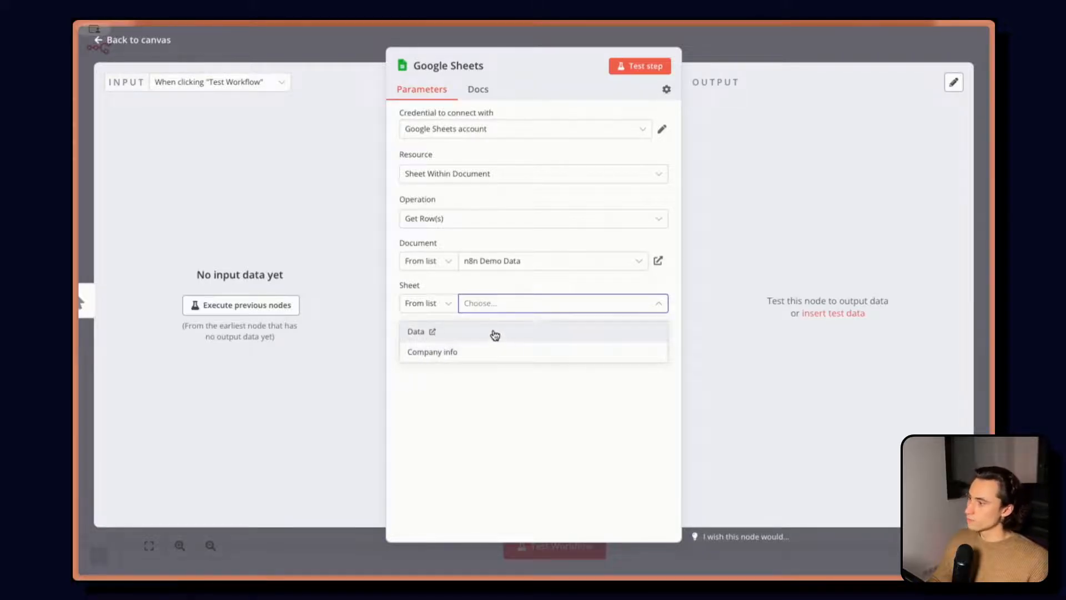
pyautogui.click(415, 332)
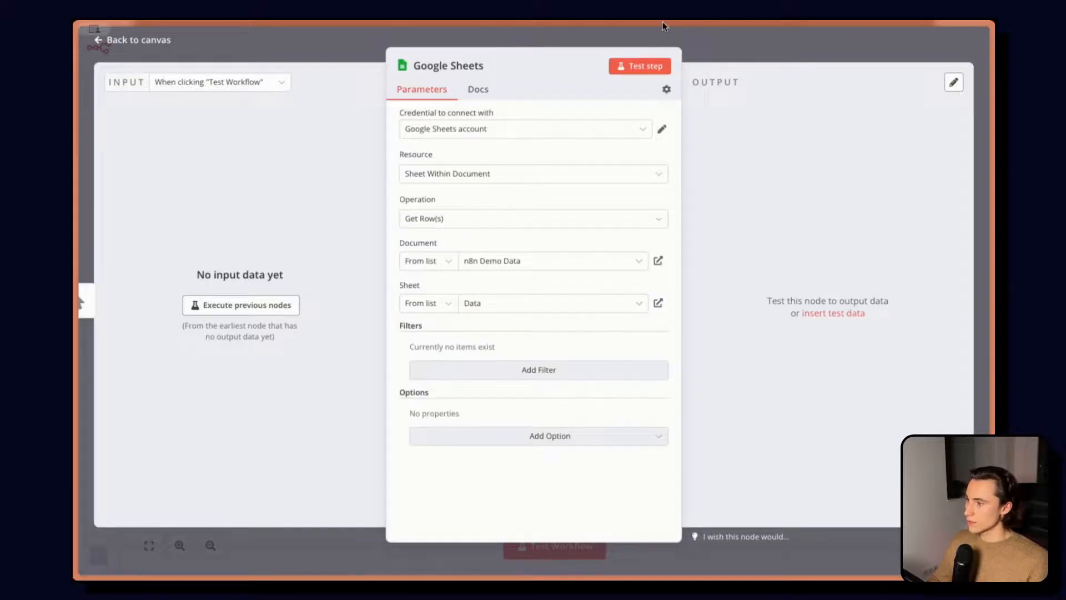
pyautogui.click(639, 66)
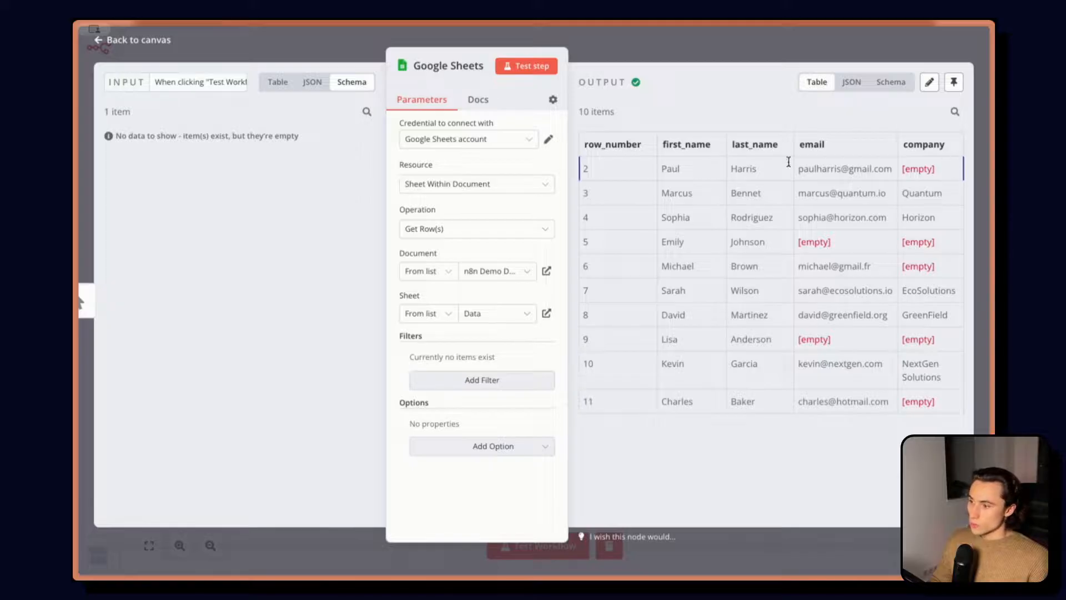
pyautogui.moveTo(761, 147)
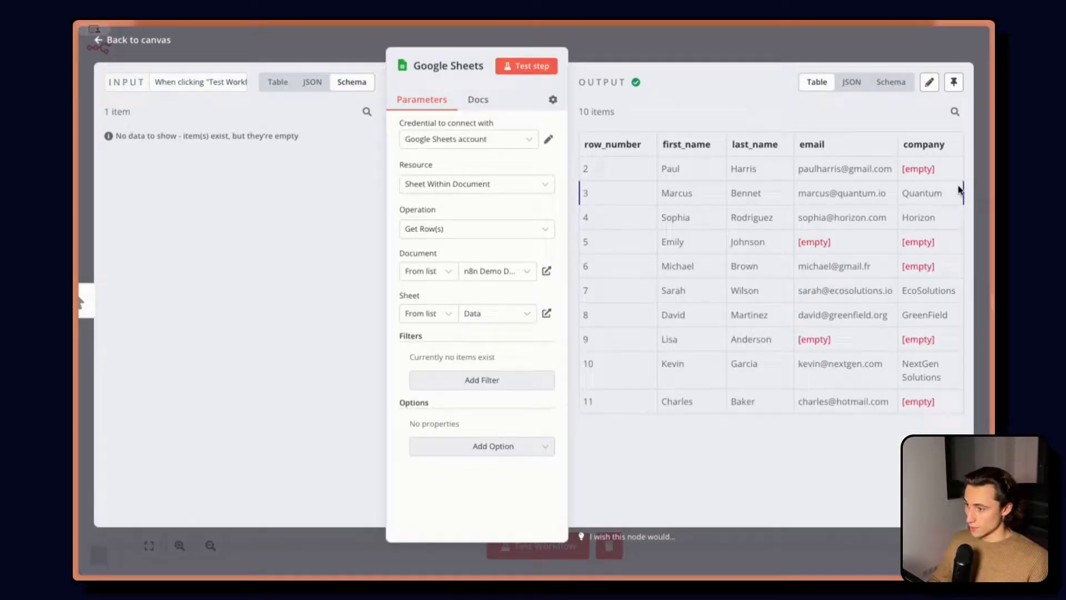
# Step: Review the ten returned contact rows in the output table, then switch to JSON view
pyautogui.doubleClick(918, 169)
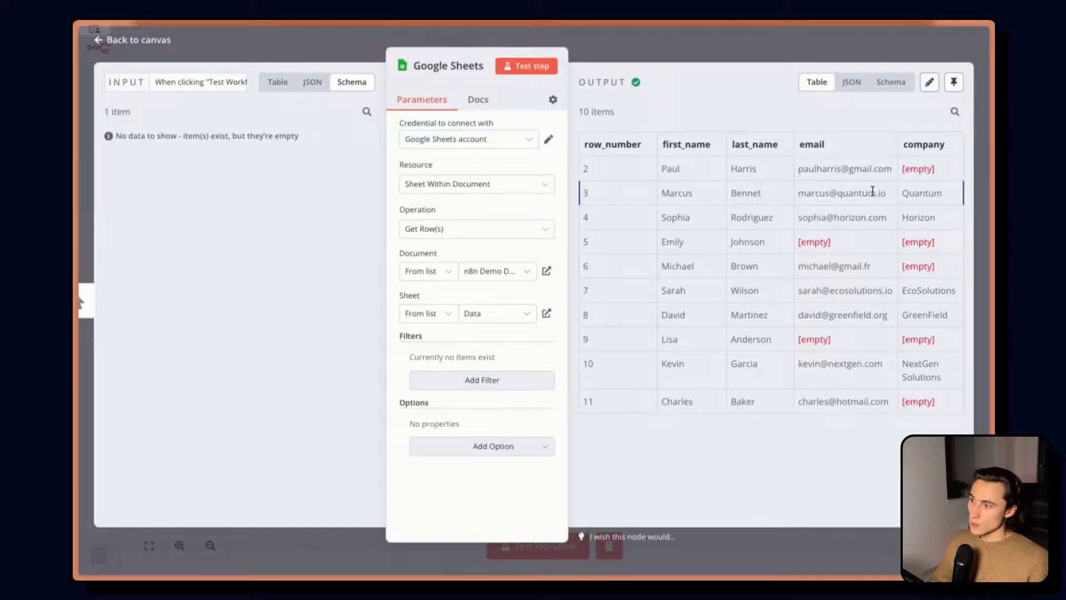
pyautogui.moveTo(612, 404)
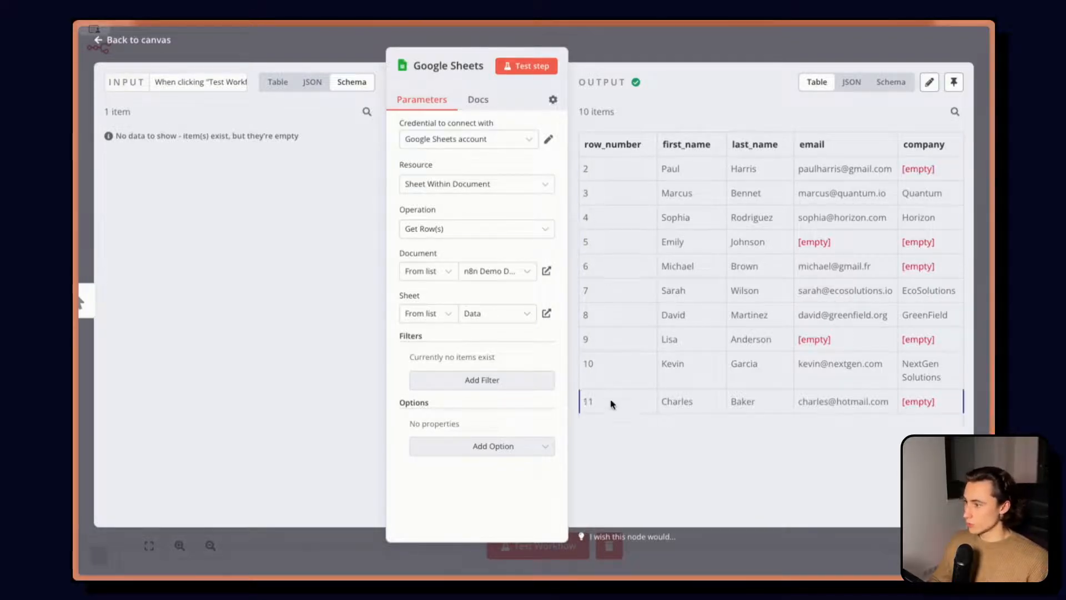
pyautogui.moveTo(925, 434)
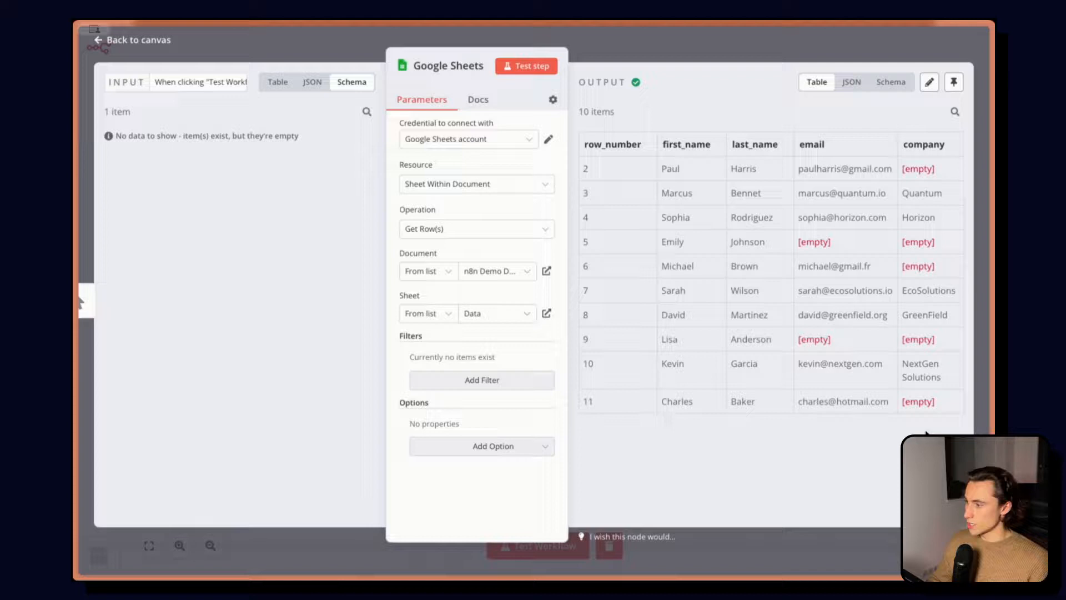
pyautogui.click(851, 82)
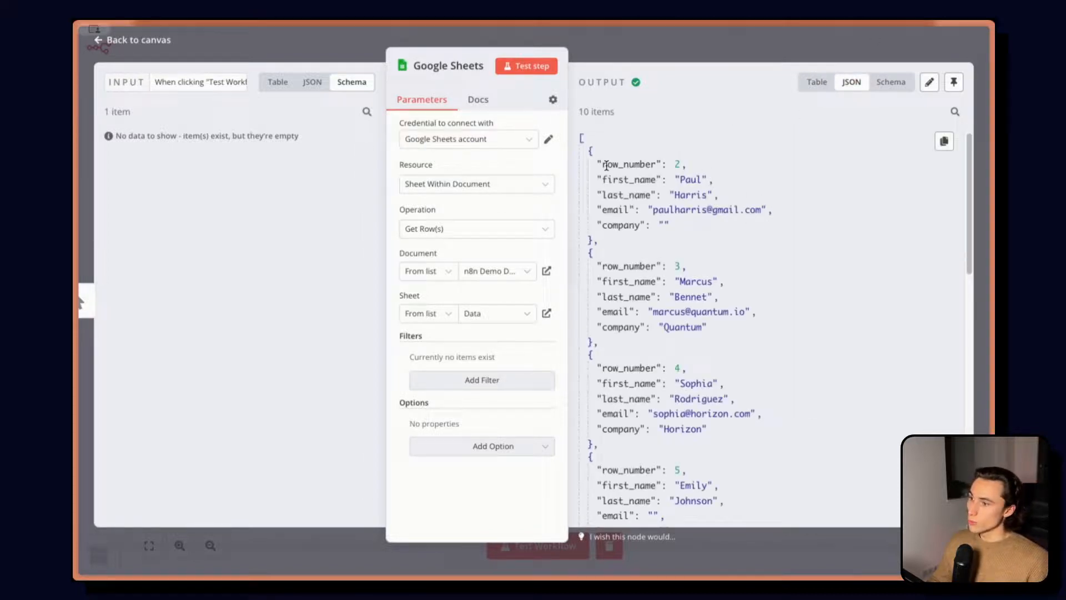
pyautogui.moveTo(795, 239)
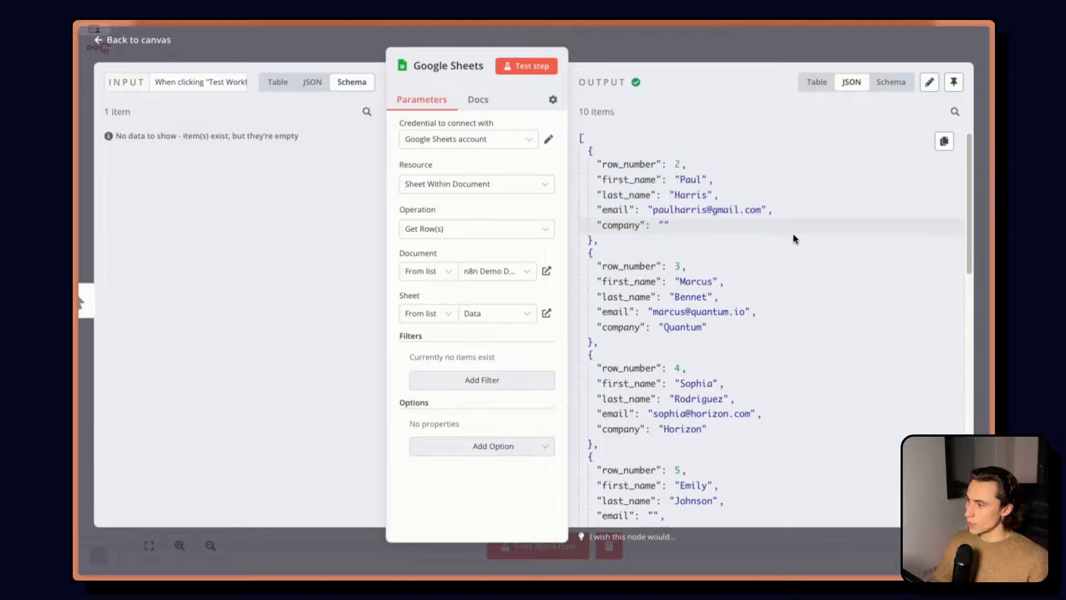
pyautogui.scroll(-3)
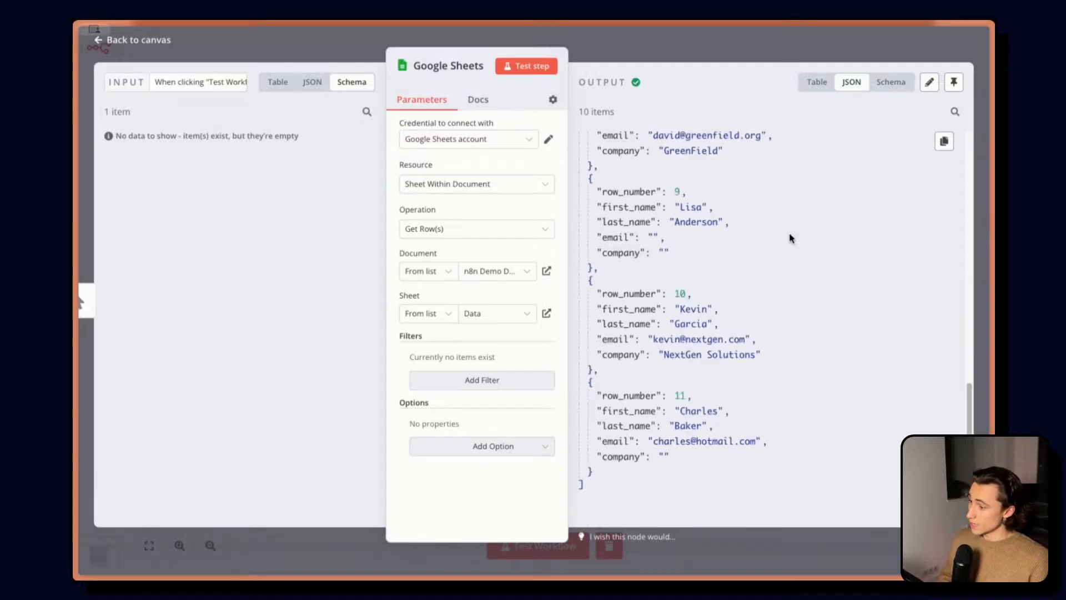
pyautogui.click(891, 82)
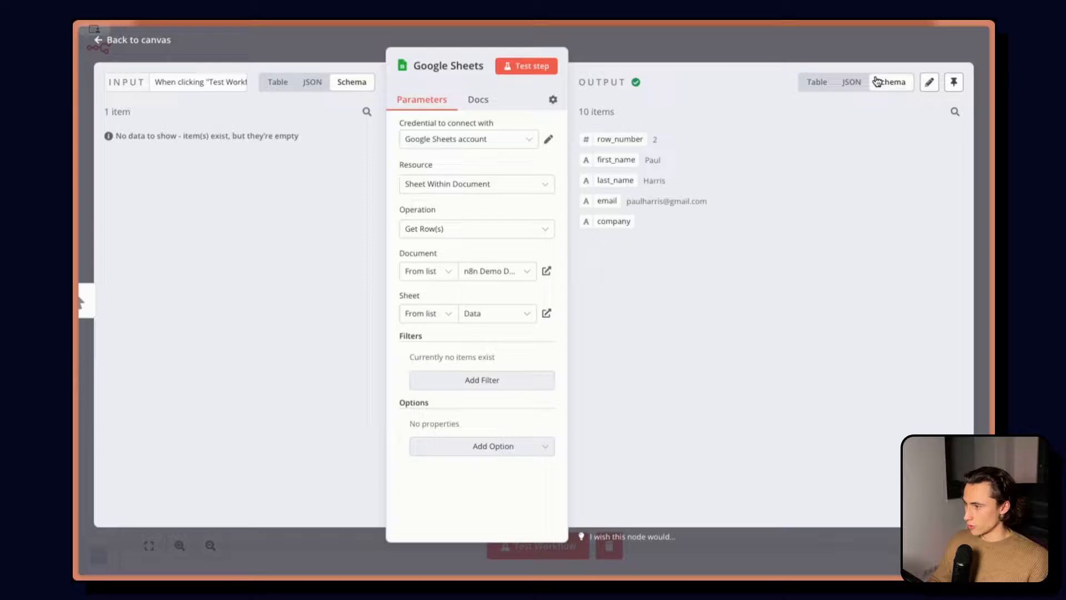
pyautogui.click(816, 82)
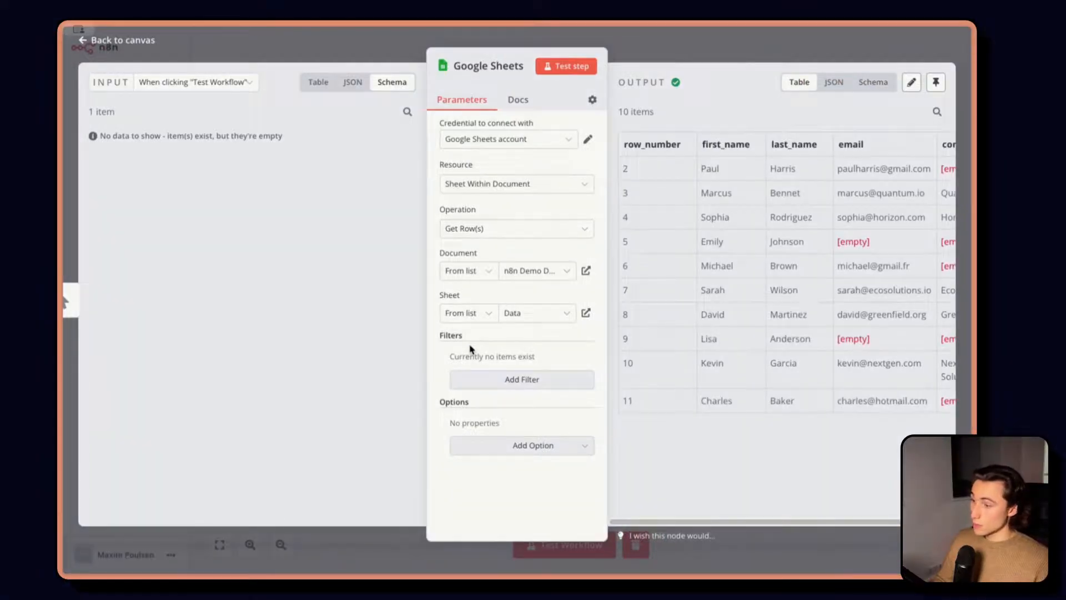
pyautogui.moveTo(594, 100)
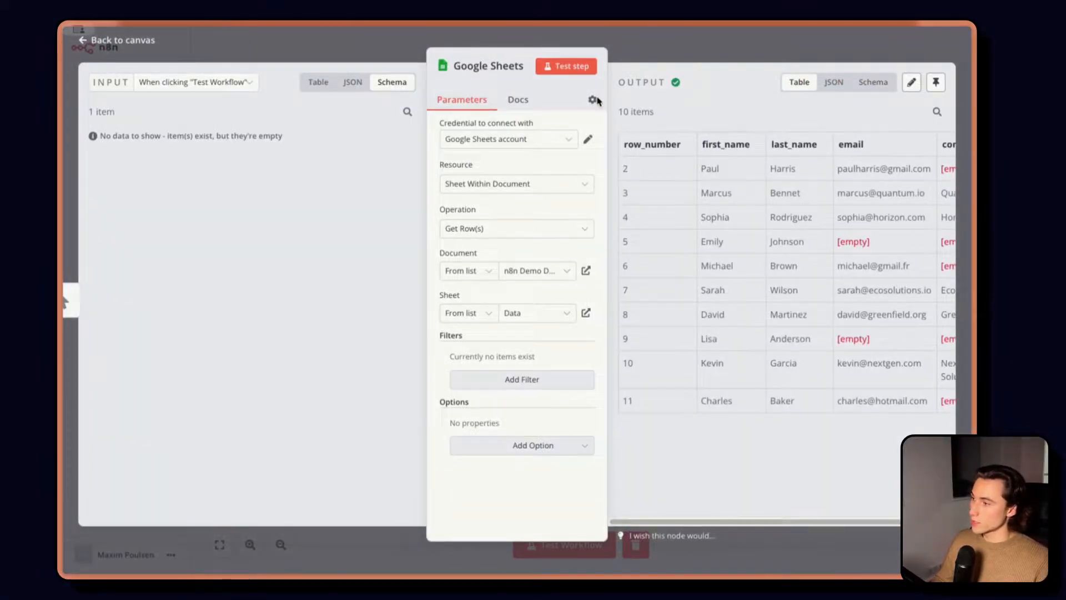
# Step: Switch between the node's Parameters and Settings, keeping On Error at Stop Workflow
pyautogui.click(592, 100)
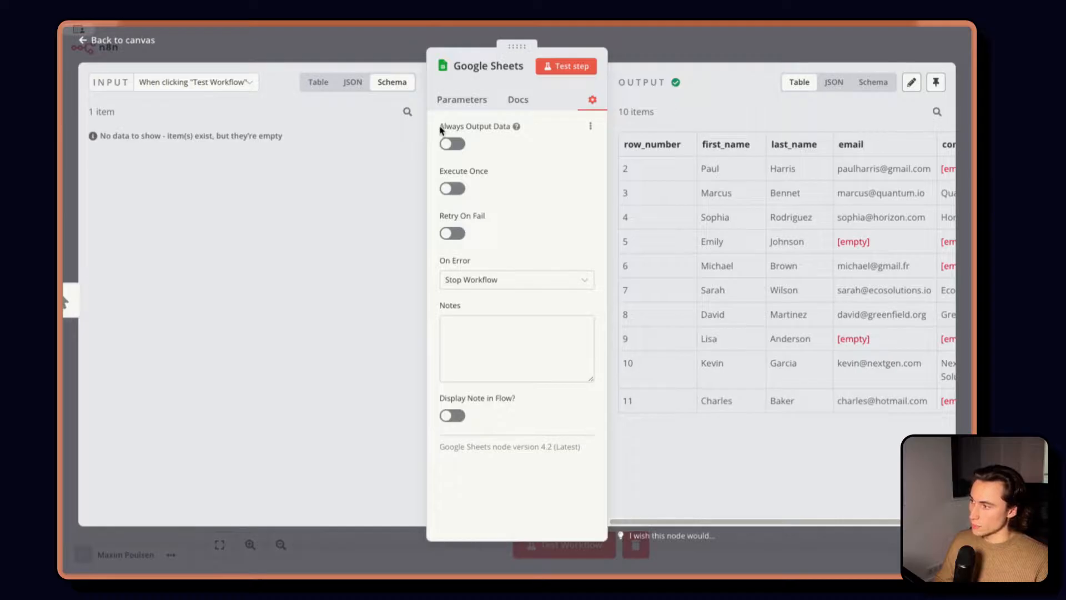
pyautogui.click(462, 100)
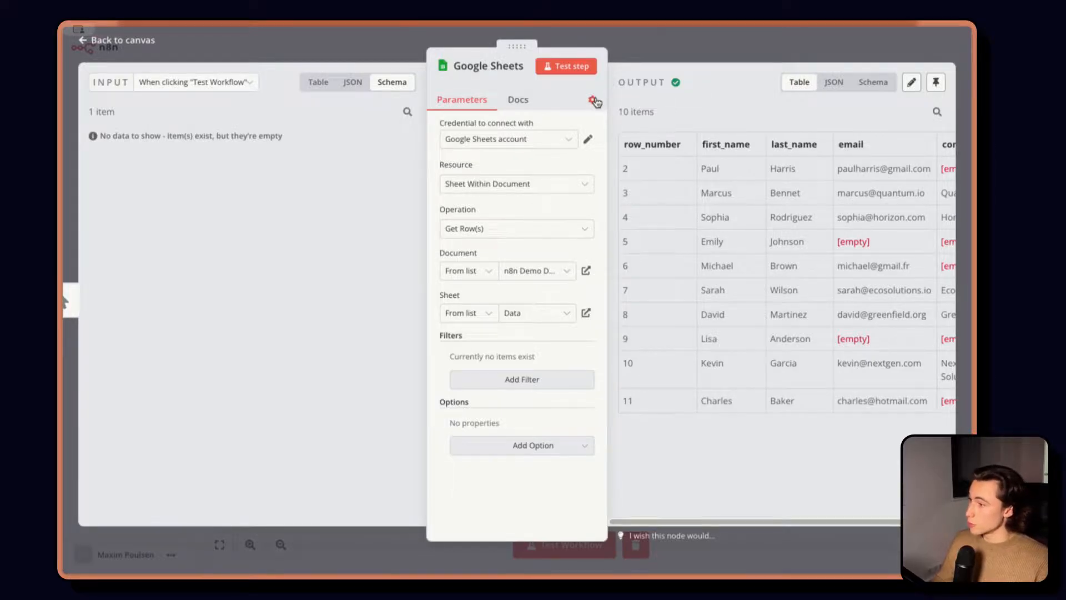
pyautogui.click(592, 100)
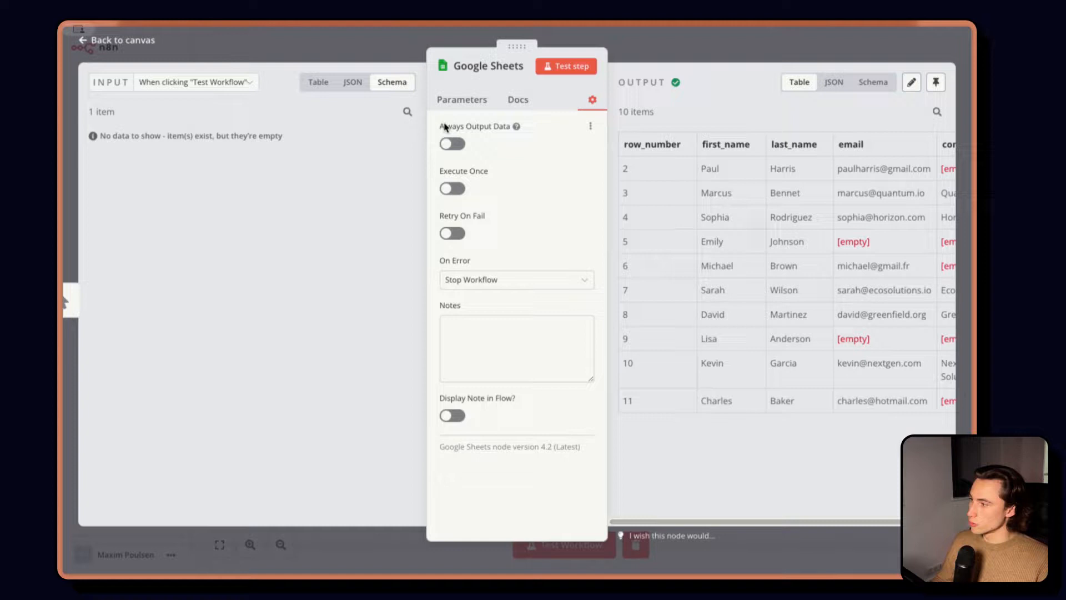
pyautogui.moveTo(495, 173)
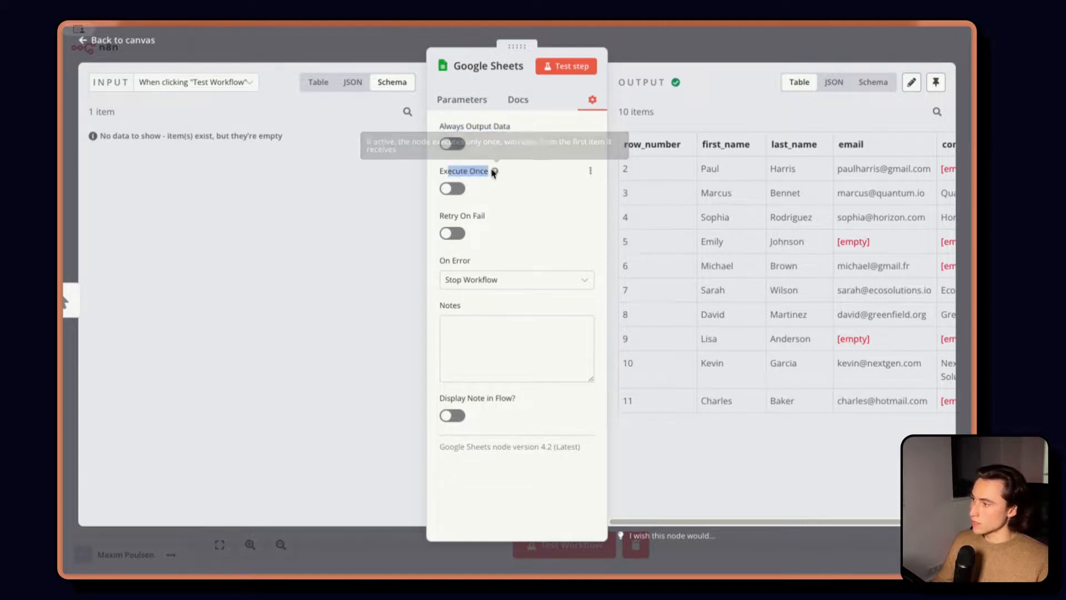
pyautogui.moveTo(578, 216)
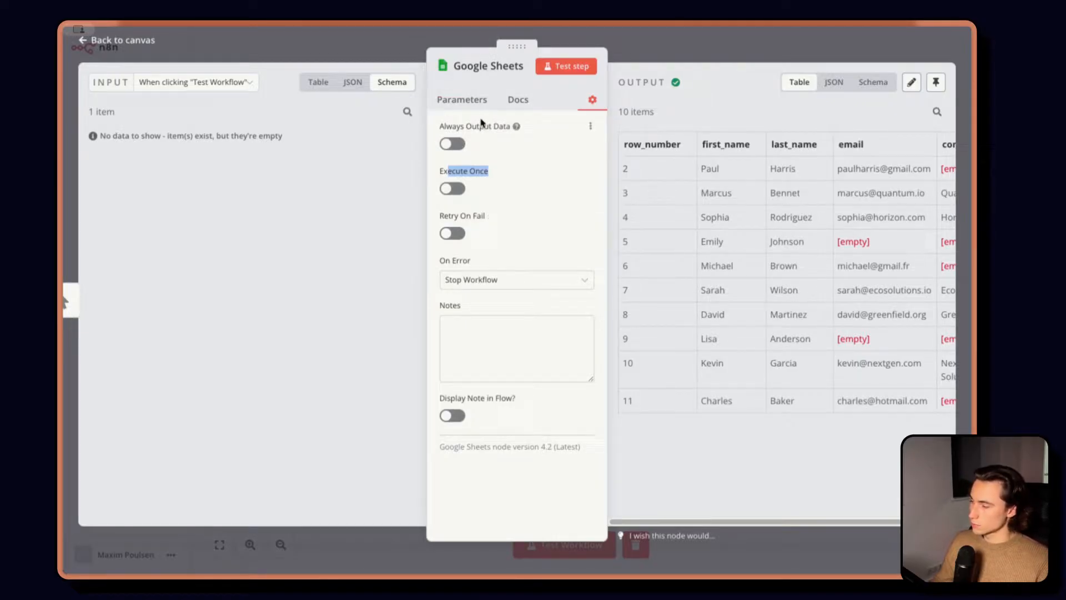
pyautogui.click(462, 99)
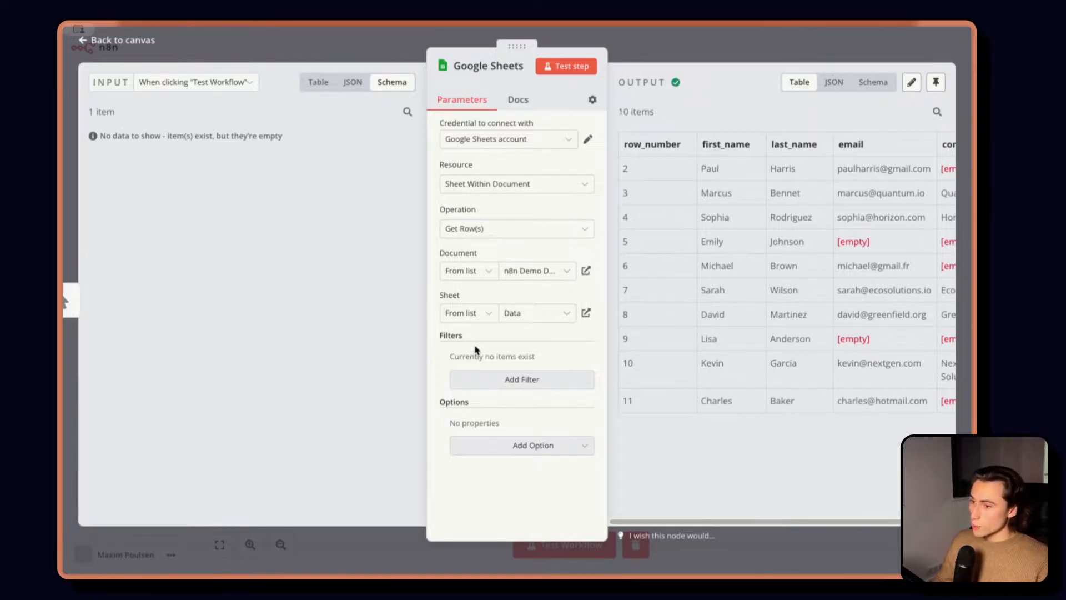
pyautogui.click(592, 99)
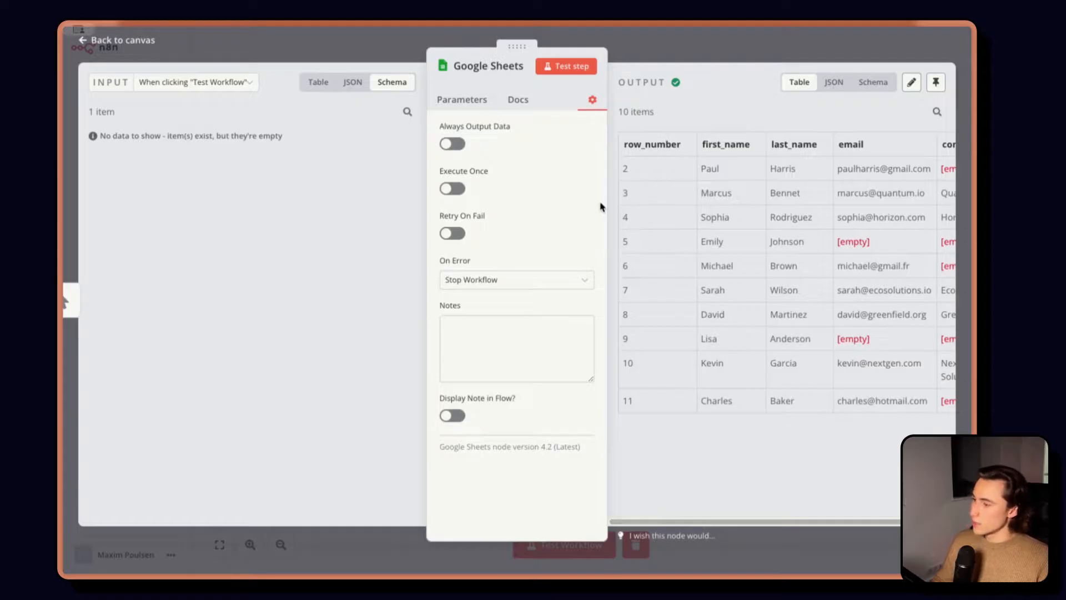
pyautogui.moveTo(572, 192)
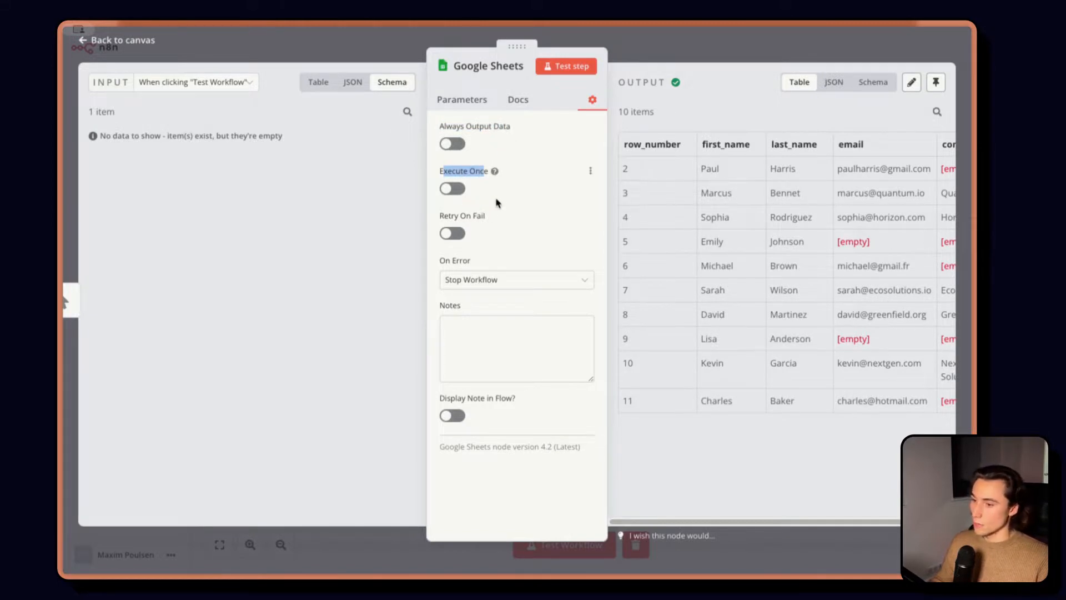
pyautogui.moveTo(476, 221)
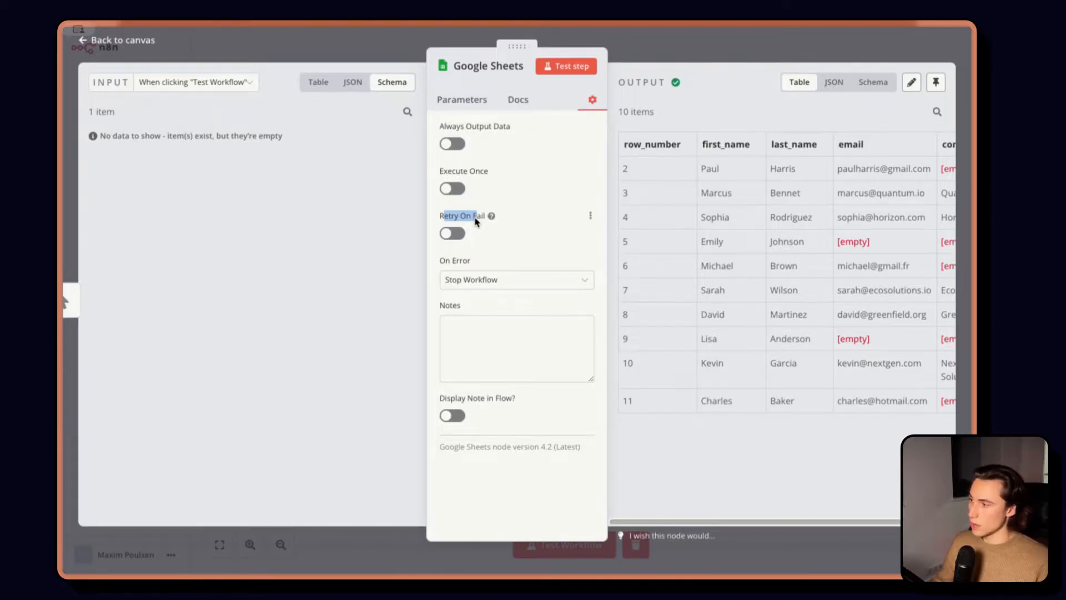
pyautogui.moveTo(443, 267)
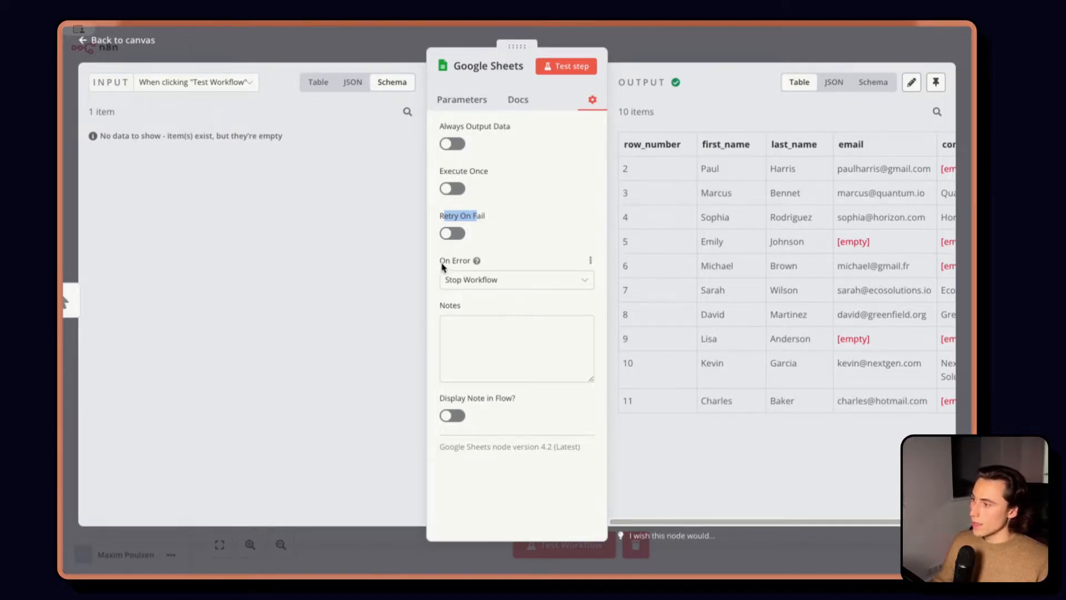
pyautogui.click(517, 280)
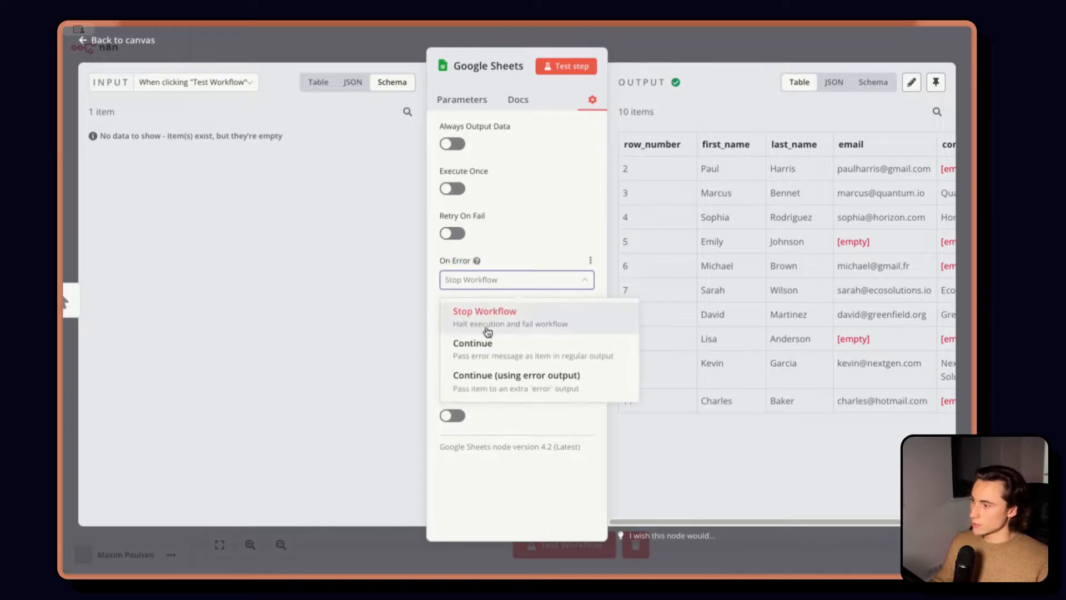
pyautogui.click(485, 311)
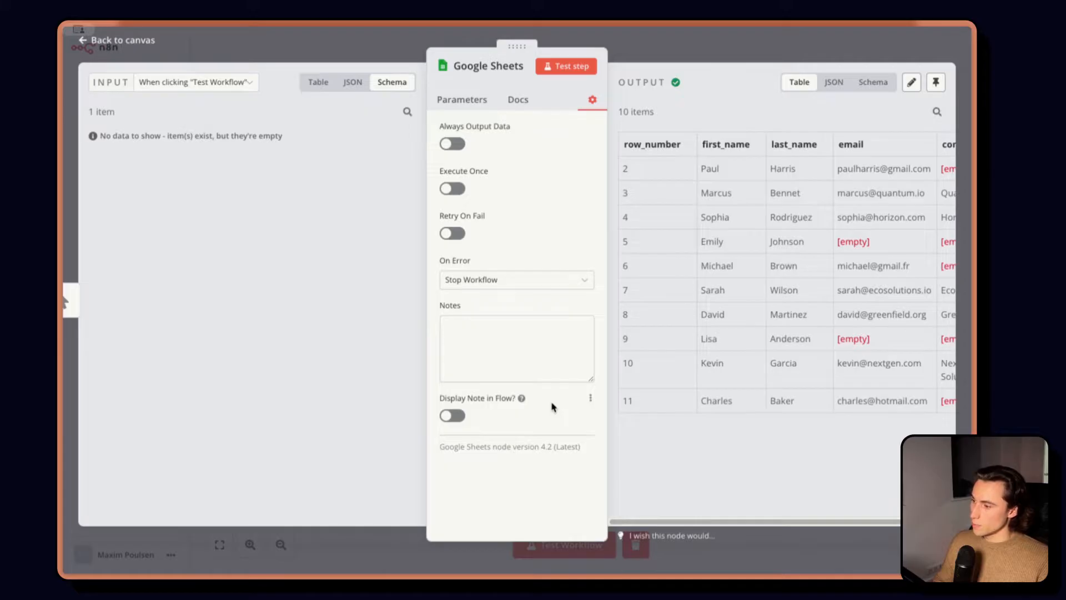
pyautogui.moveTo(457, 109)
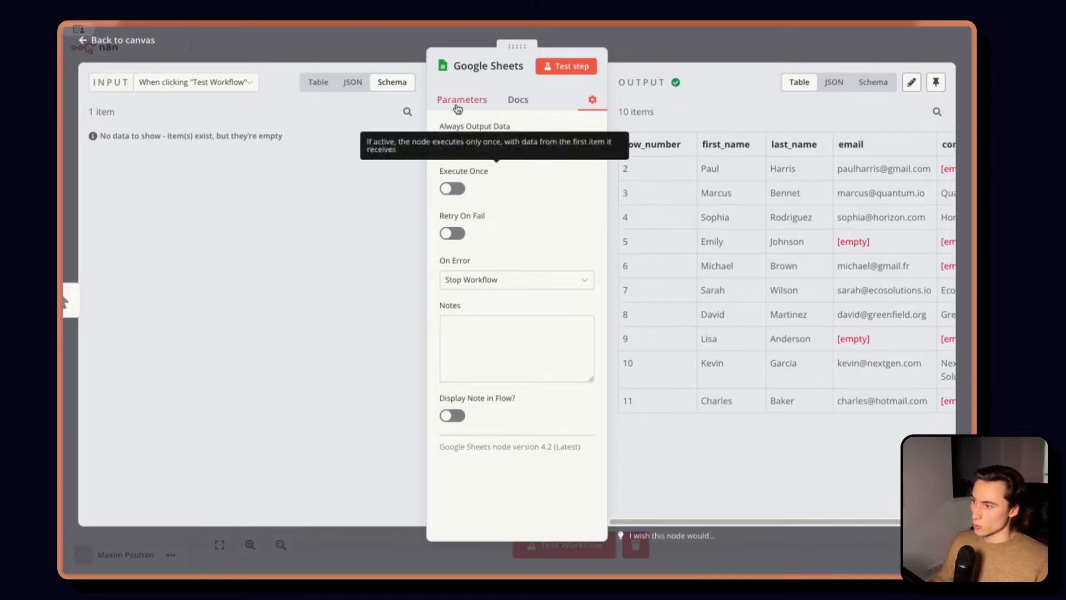
# Step: Back in Parameters, add a row filter on the email column, then remove it
pyautogui.click(462, 100)
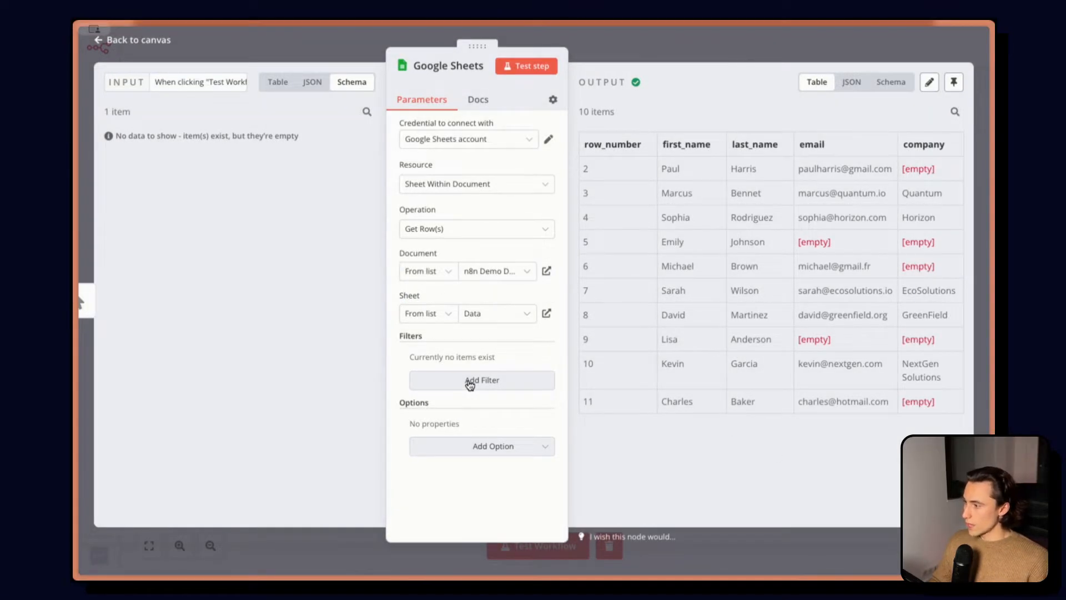
pyautogui.click(482, 380)
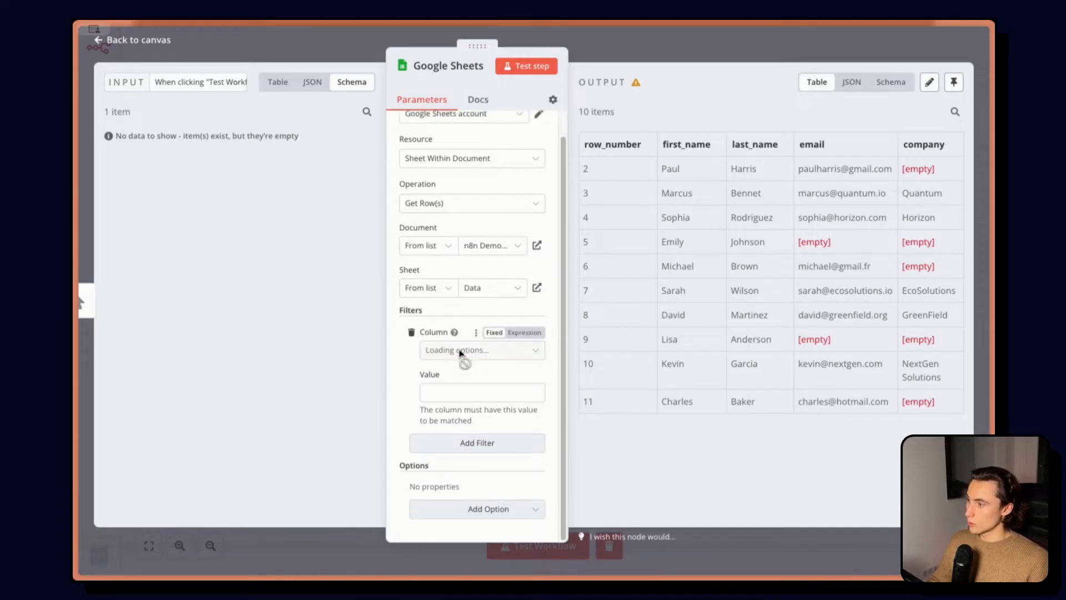
pyautogui.click(476, 350)
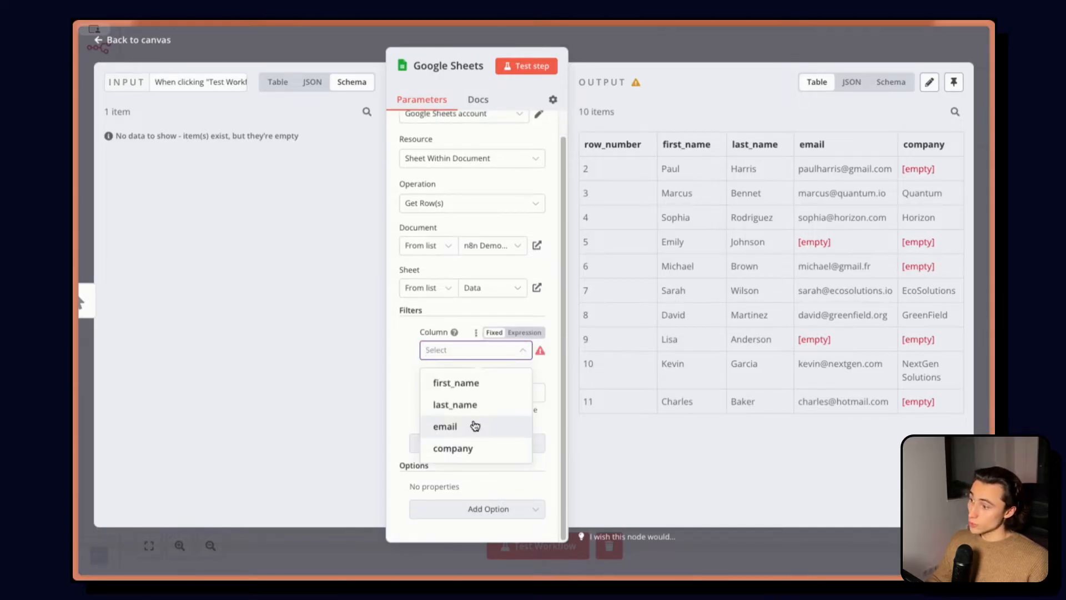
pyautogui.click(445, 426)
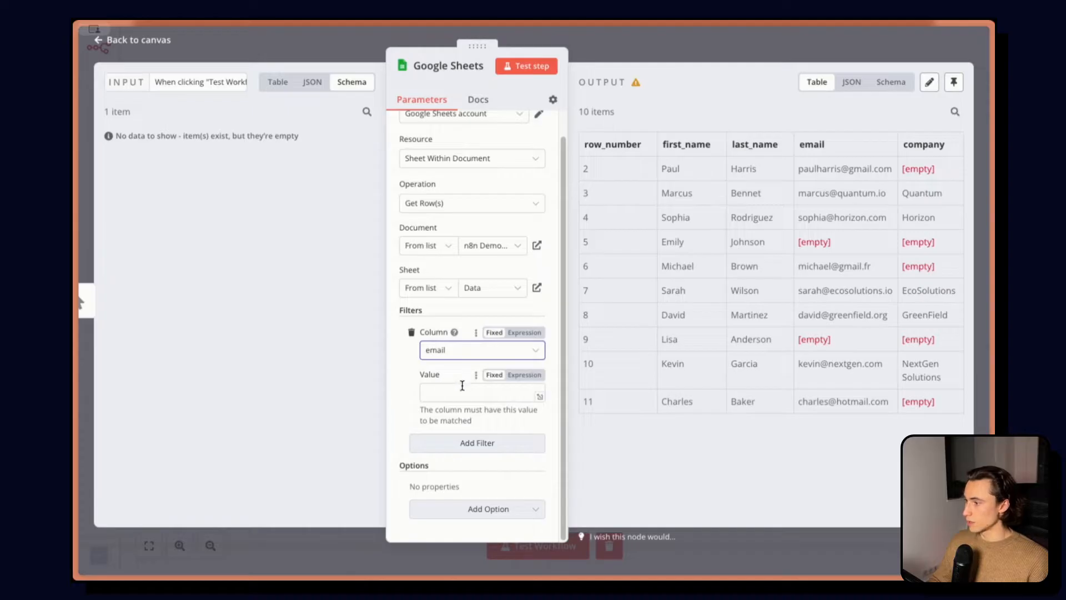
pyautogui.click(482, 350)
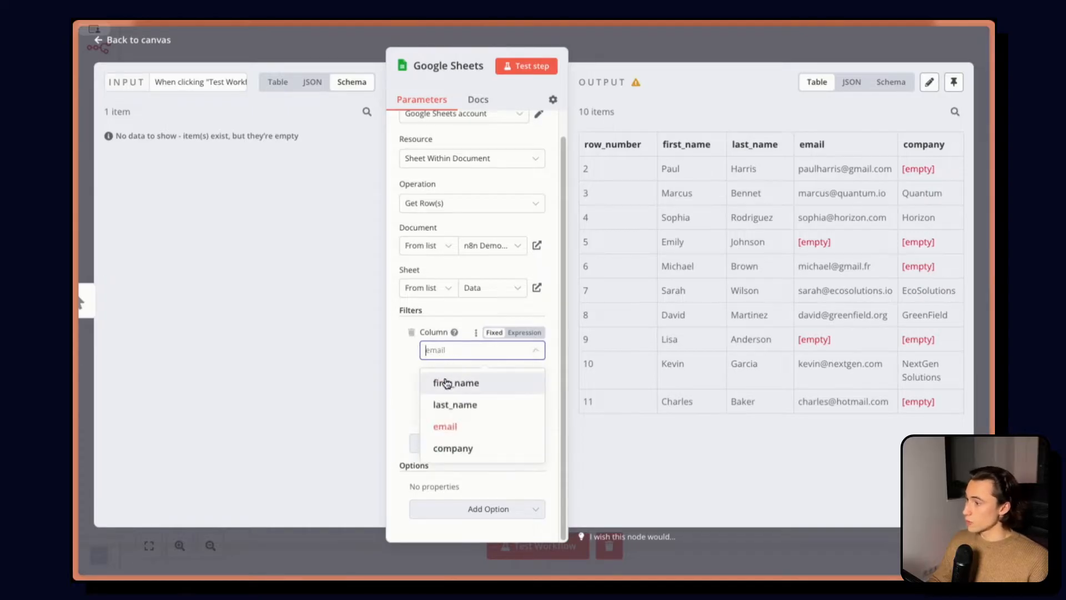
pyautogui.click(445, 427)
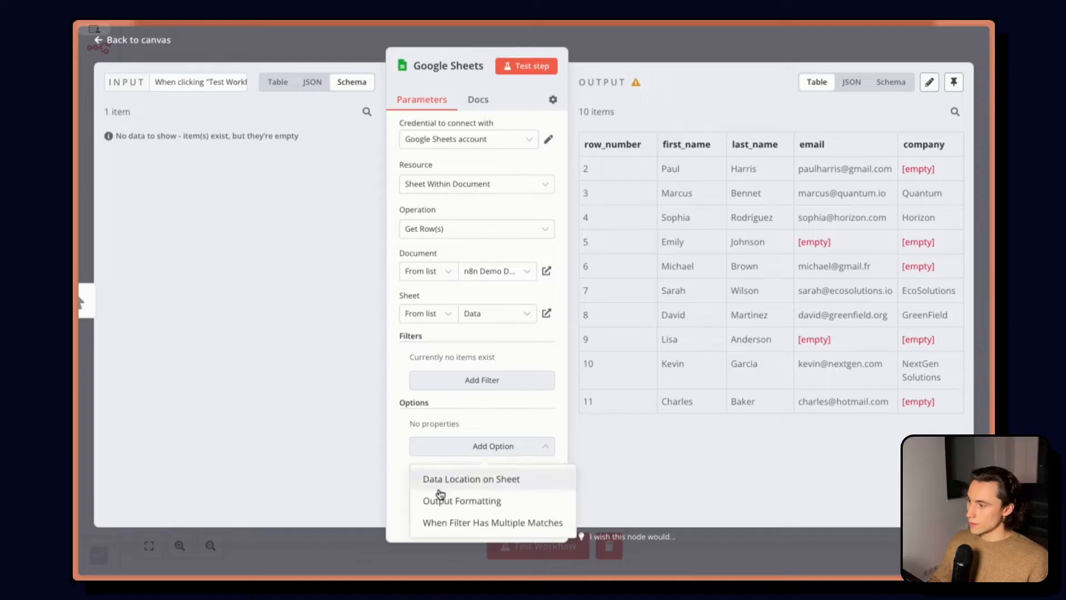
pyautogui.moveTo(468, 484)
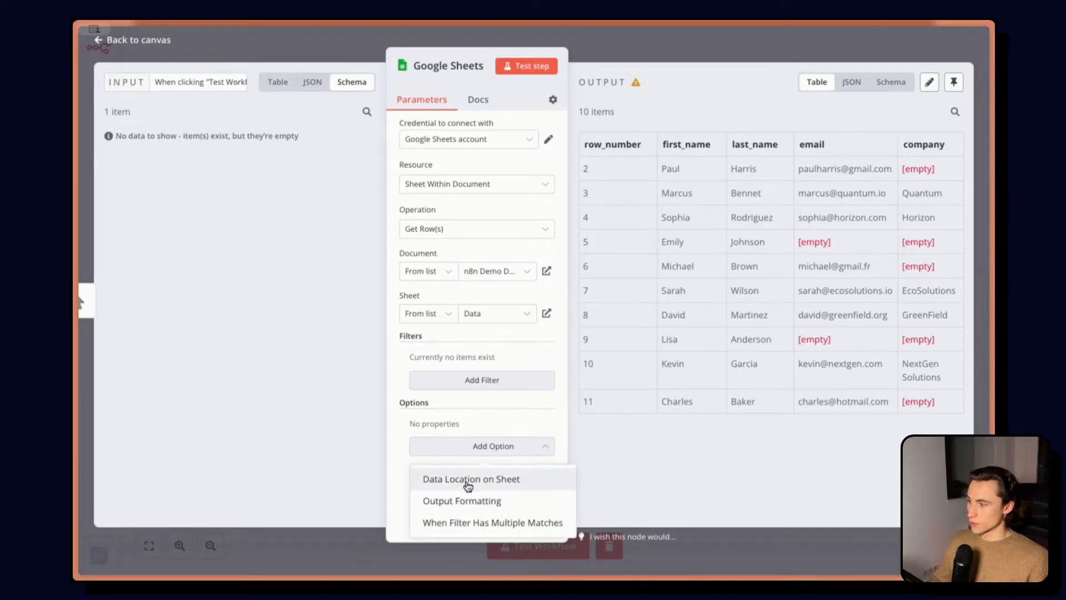
pyautogui.moveTo(455, 532)
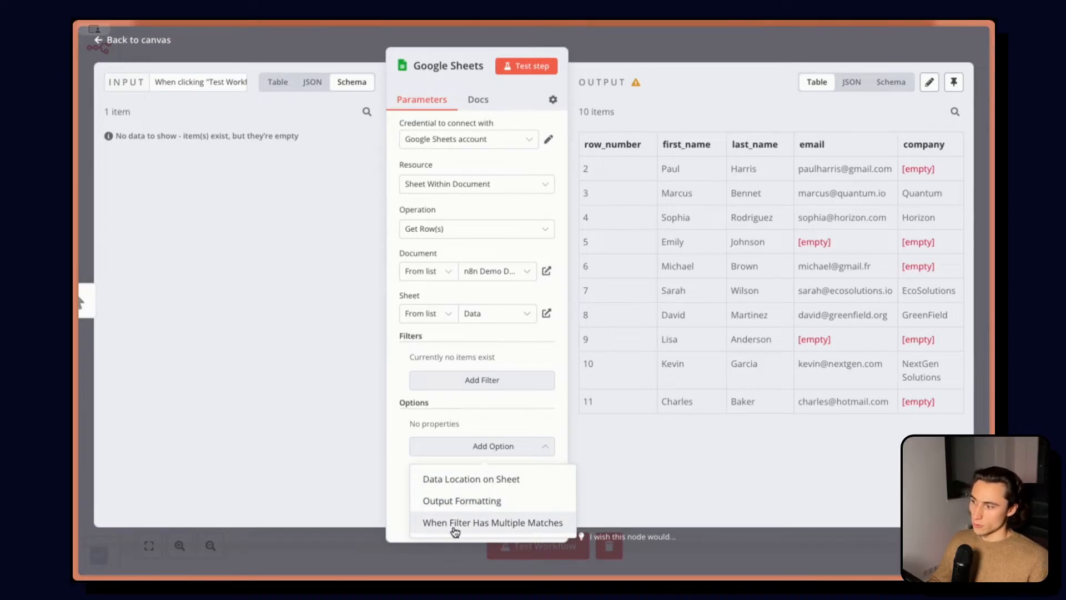
# Step: Add the 'When Filter Has Multiple Matches' option to the Google Sheets node, set to 'Return First Match'
pyautogui.click(492, 522)
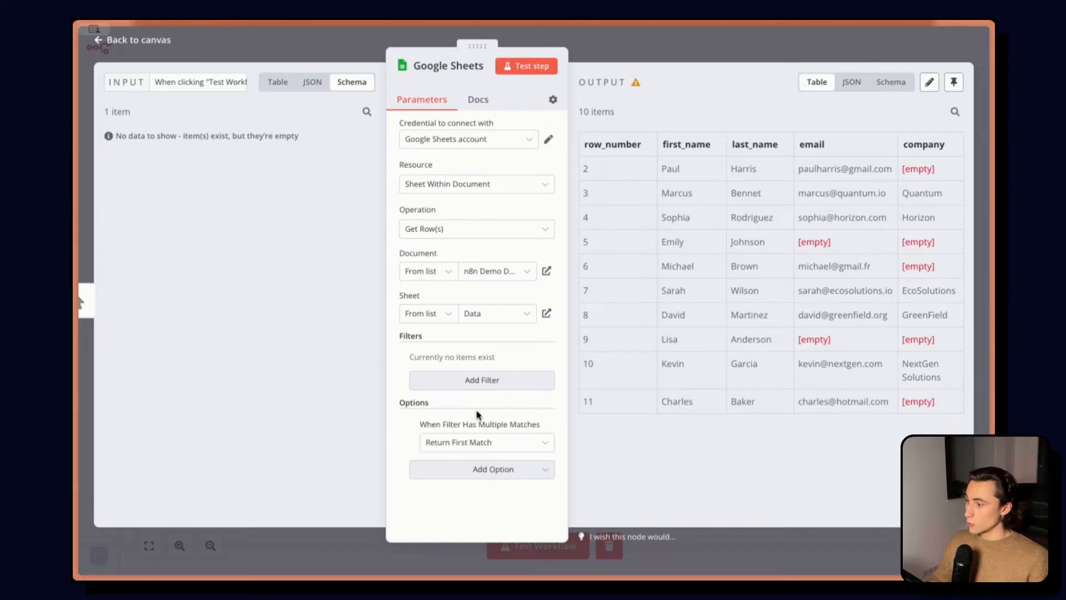
pyautogui.click(487, 442)
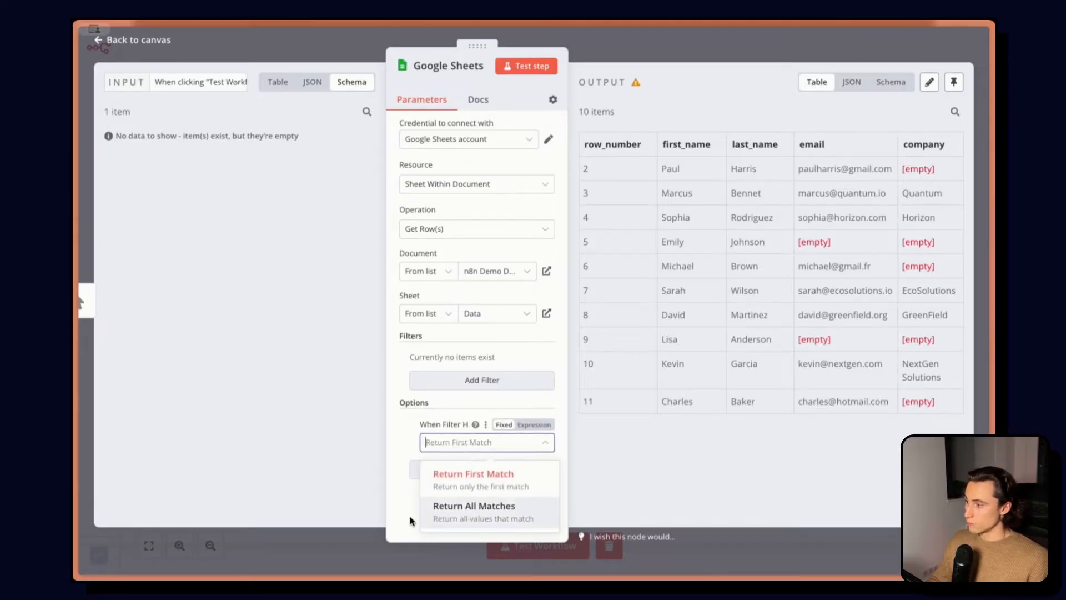
pyautogui.click(473, 473)
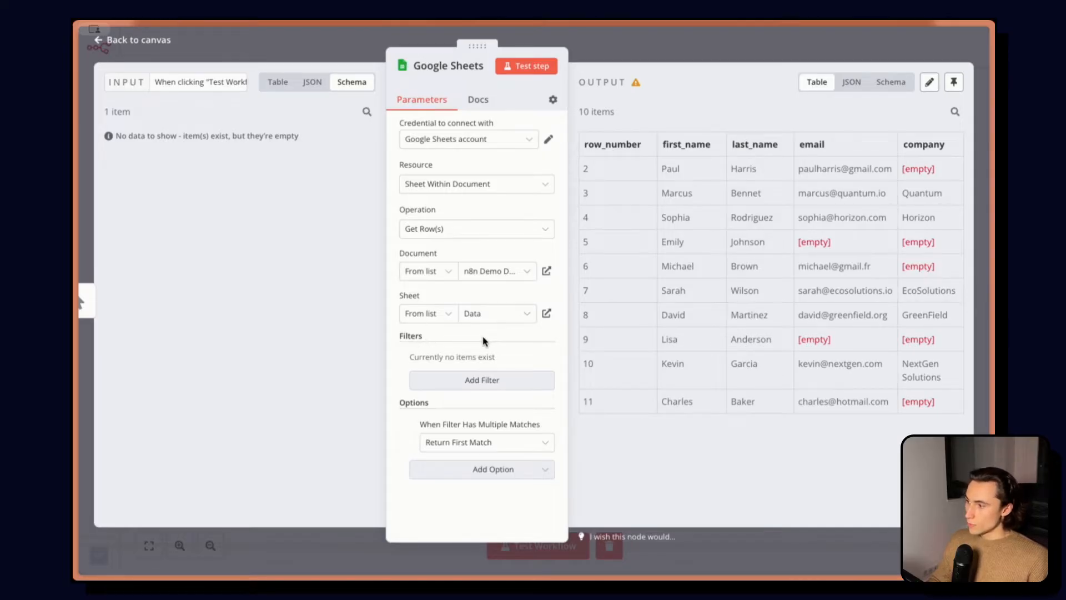
pyautogui.moveTo(417, 337)
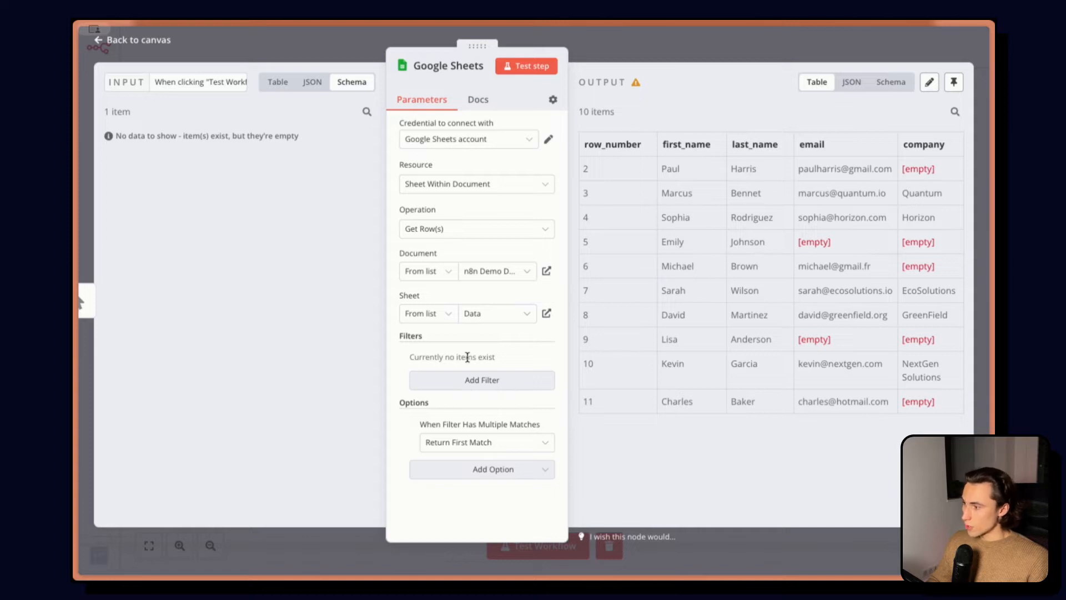
pyautogui.moveTo(402, 343)
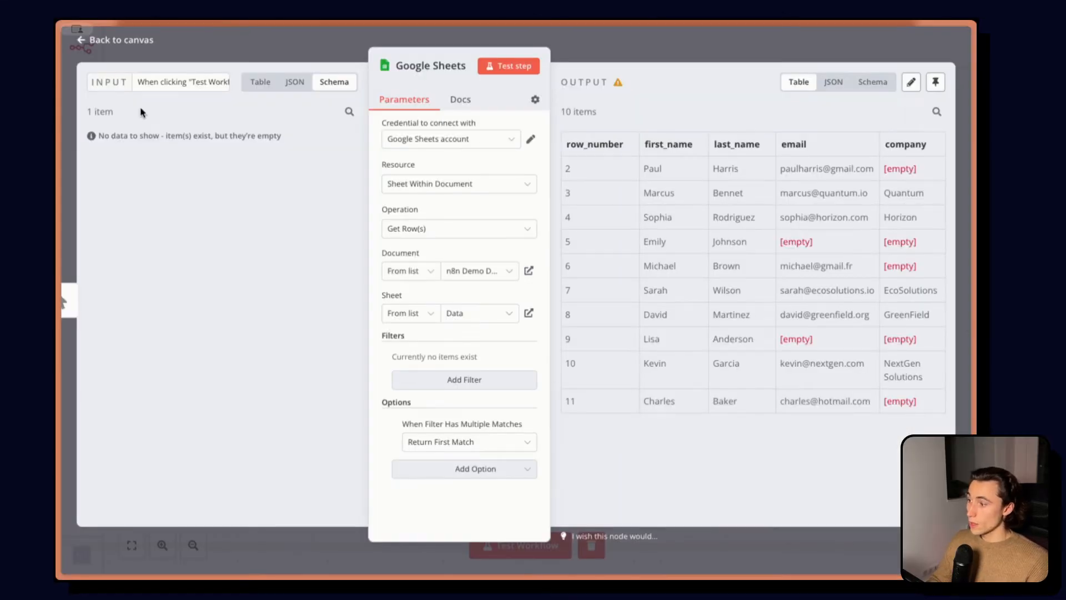
pyautogui.moveTo(111, 135); pyautogui.dragTo(279, 136)
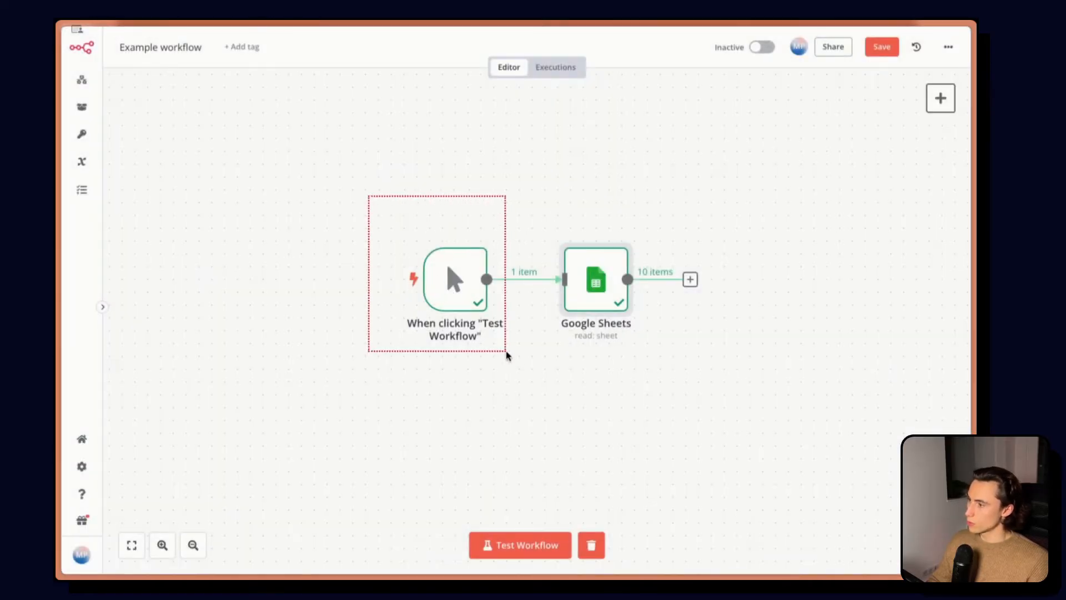
pyautogui.click(535, 369)
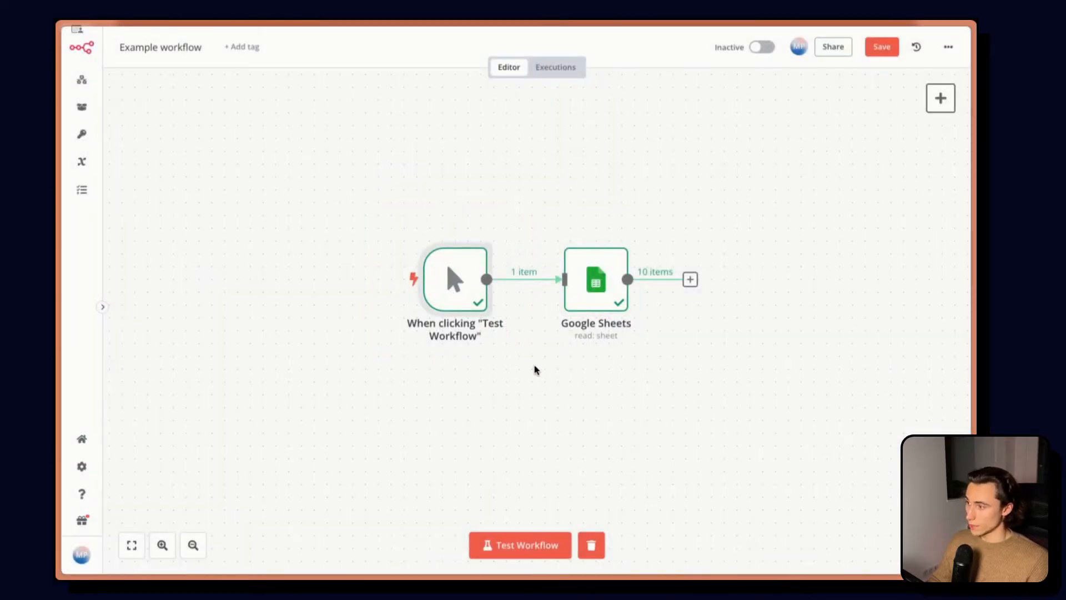
pyautogui.moveTo(606, 291)
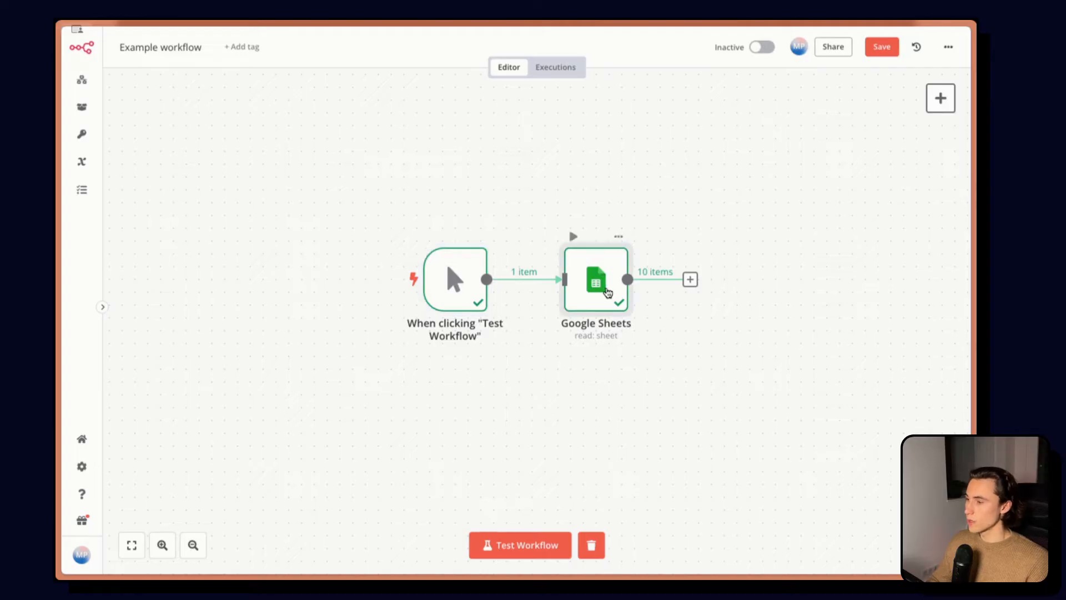
pyautogui.doubleClick(596, 280)
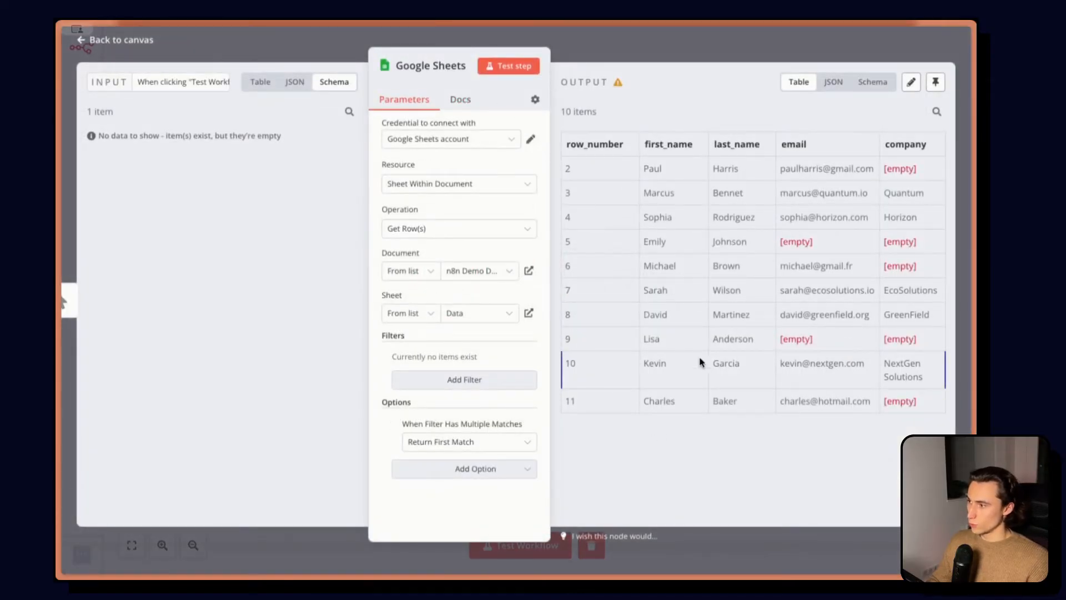
pyautogui.moveTo(110, 135); pyautogui.dragTo(227, 135)
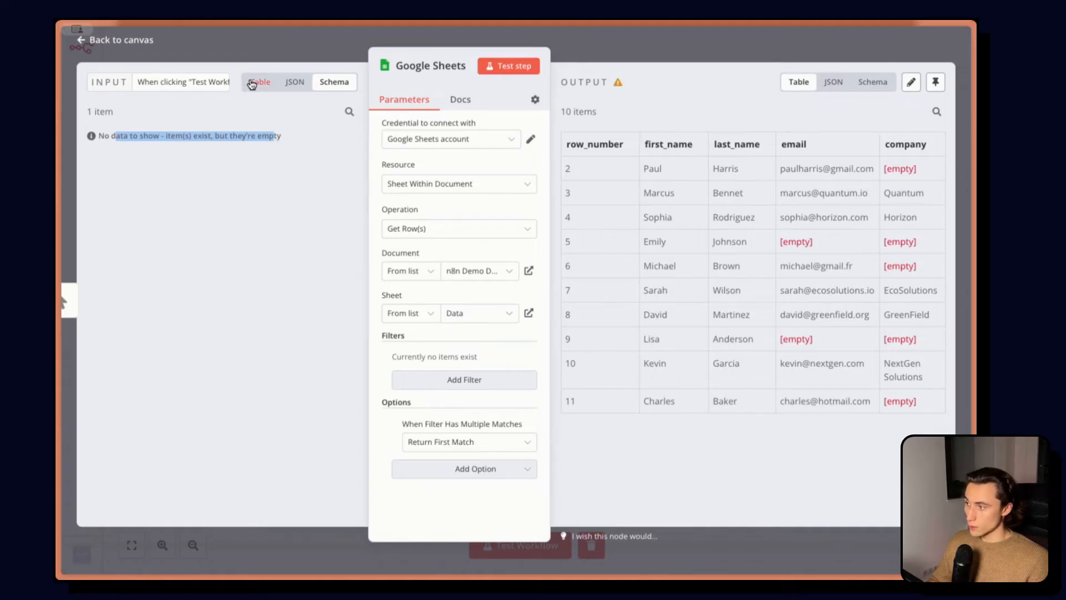
pyautogui.click(294, 82)
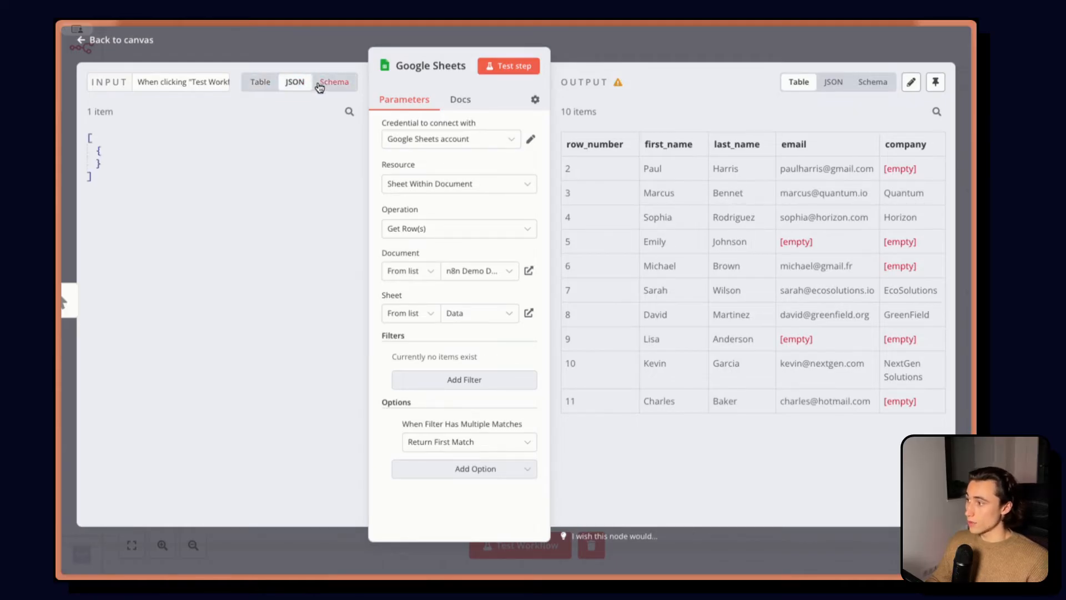
pyautogui.click(334, 82)
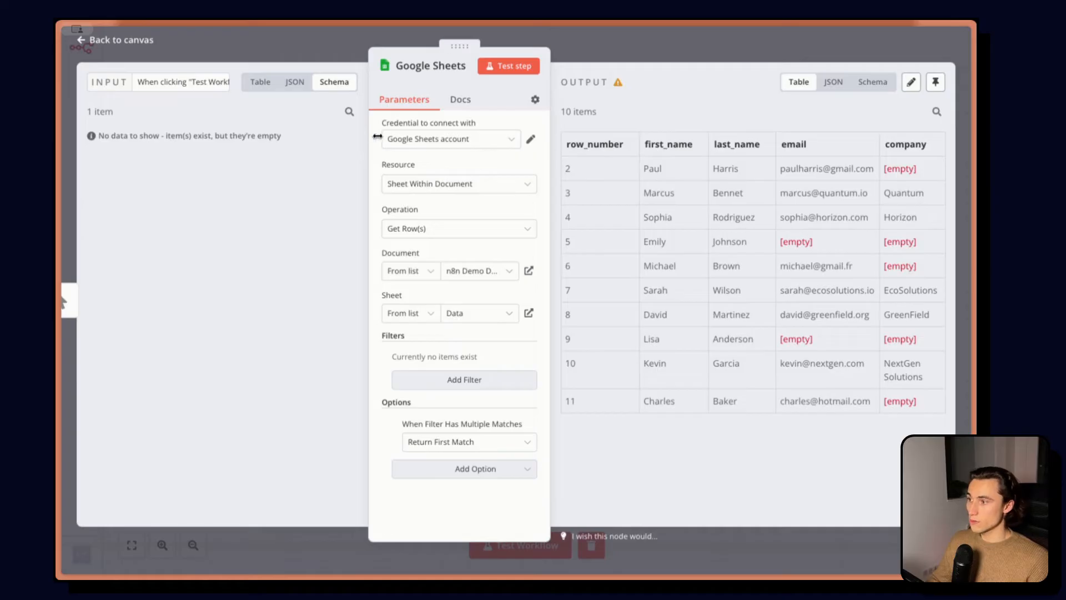
pyautogui.moveTo(772, 376)
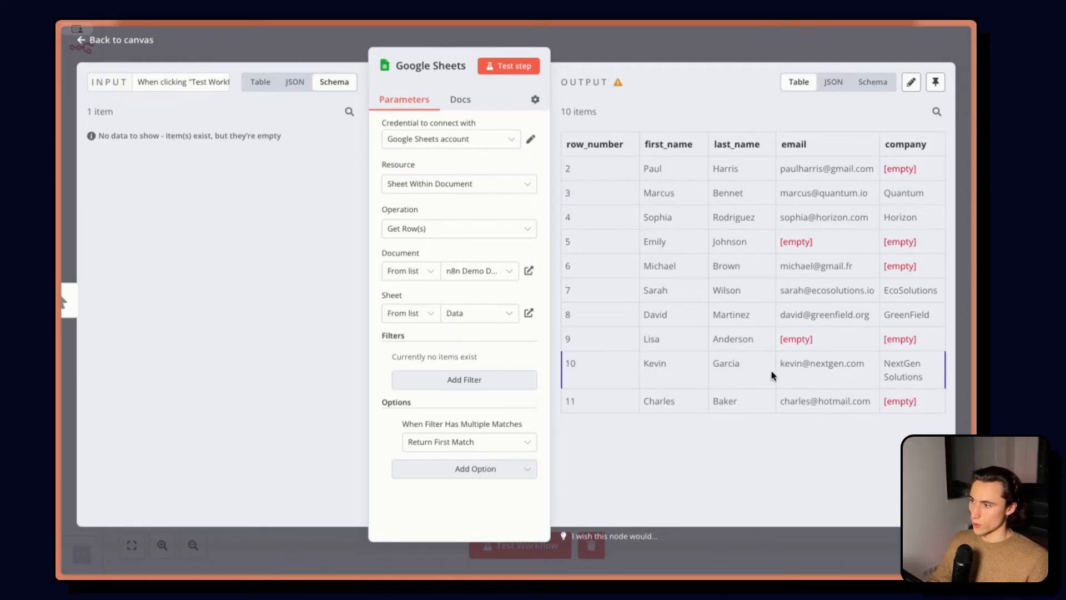
pyautogui.moveTo(675, 96)
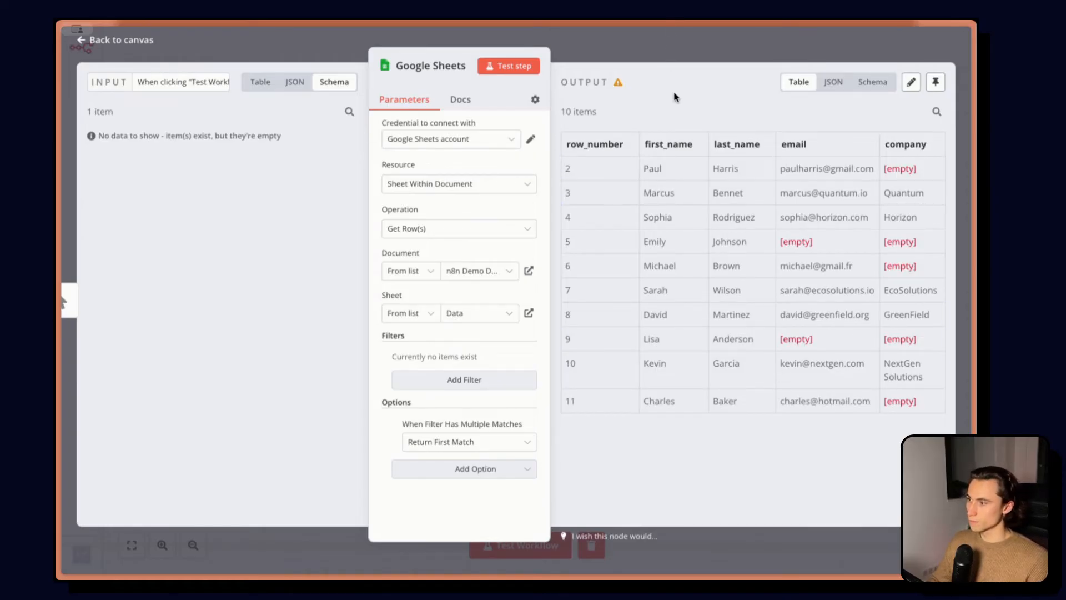